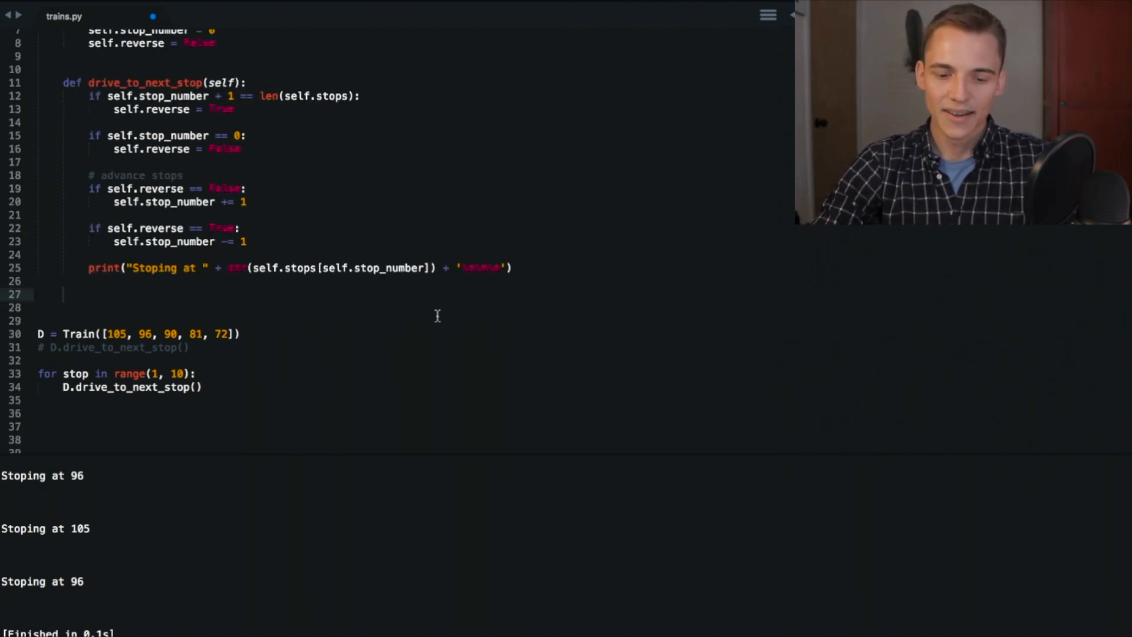
# Declare def stop_wherever(self): below drive_to_next_stop and begin its empty body.
pyautogui.write('def stop')
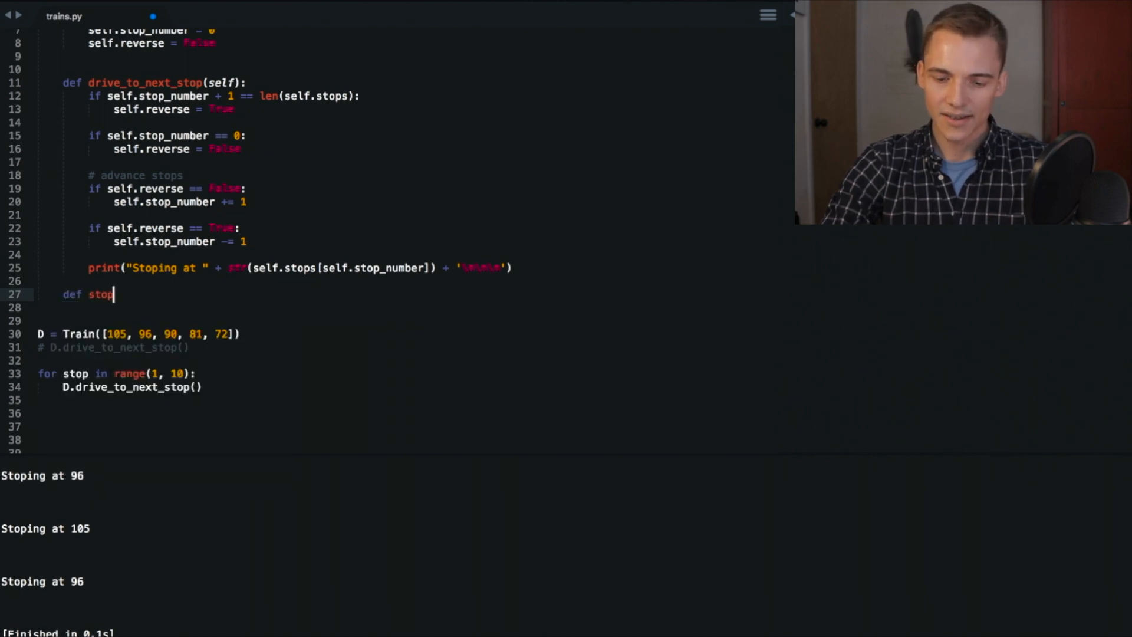
pyautogui.write('_whered')
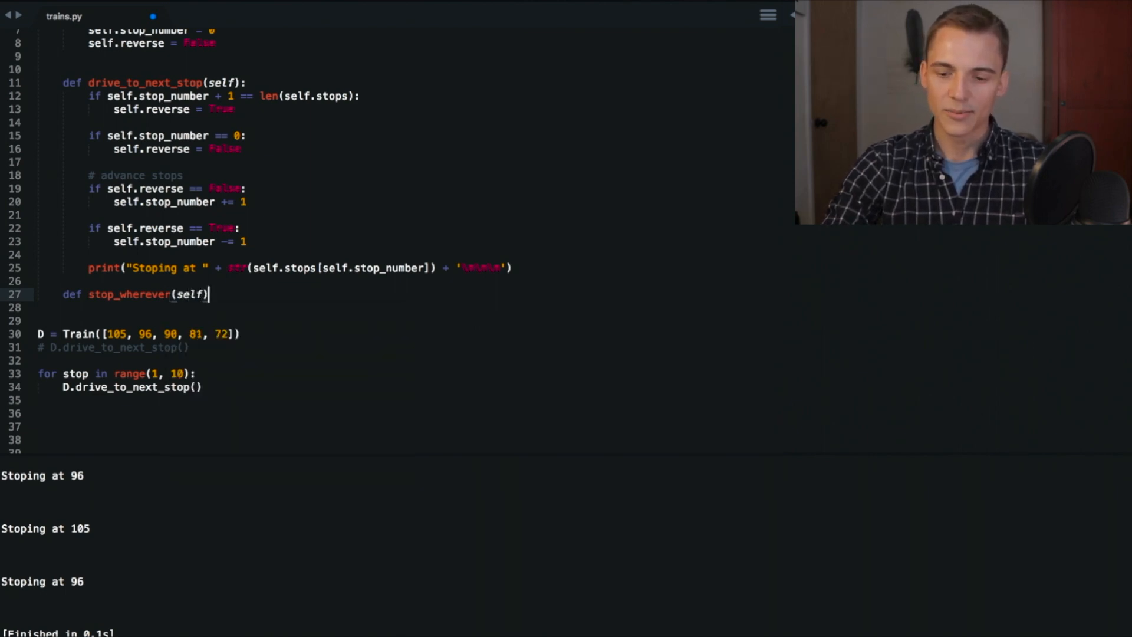
pyautogui.write(':')
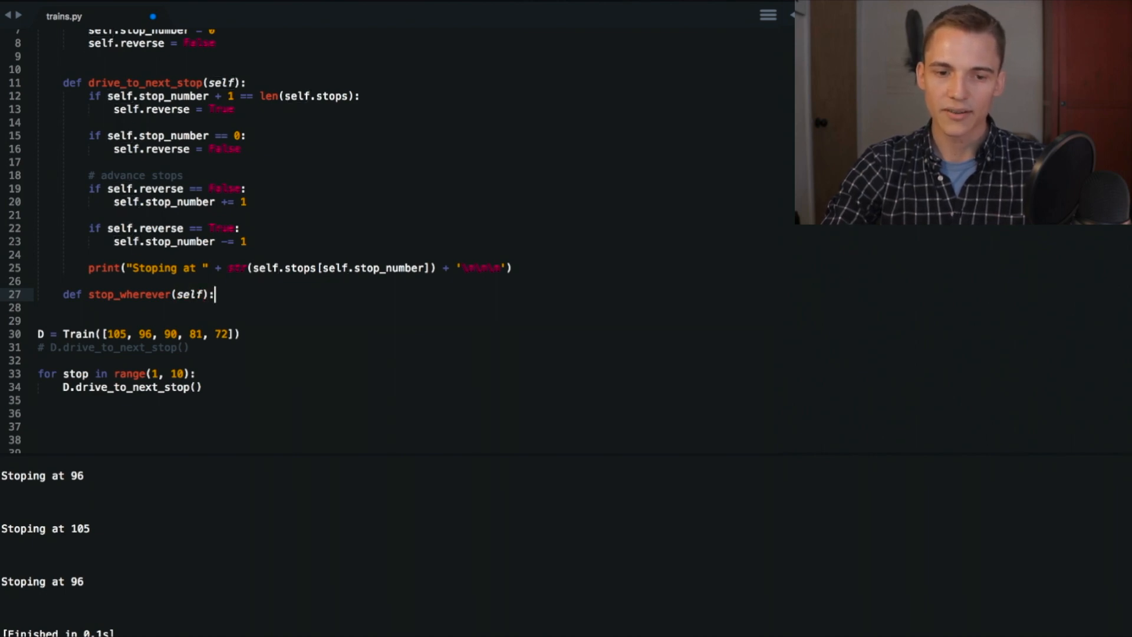
pyautogui.press('enter')
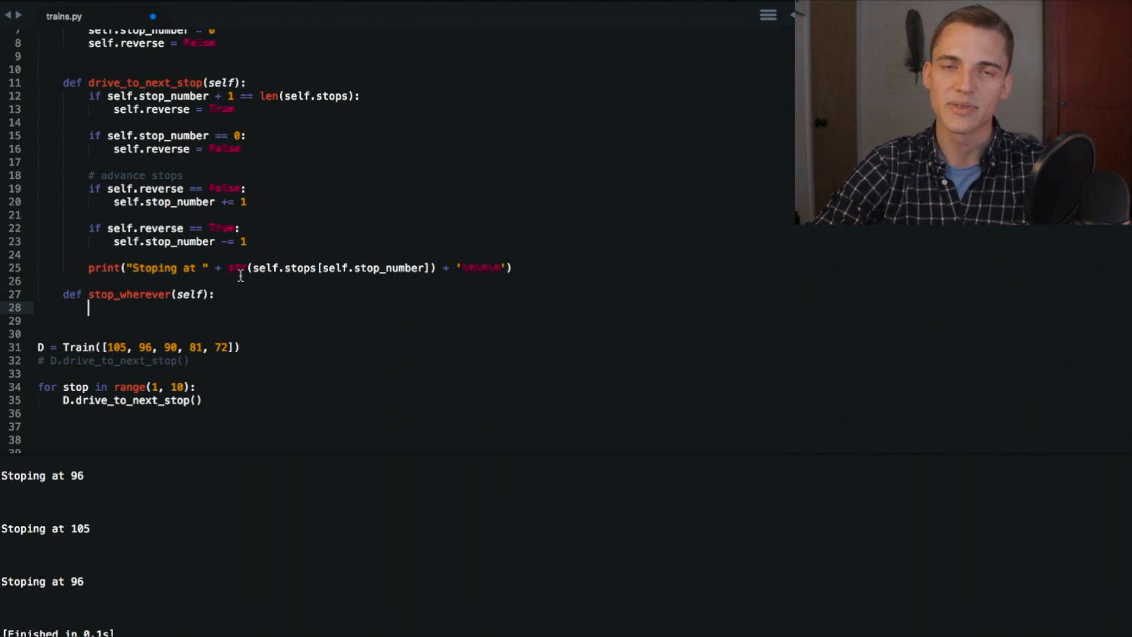
# Add 'import random' as the first line of trains.py.
pyautogui.scroll(3)
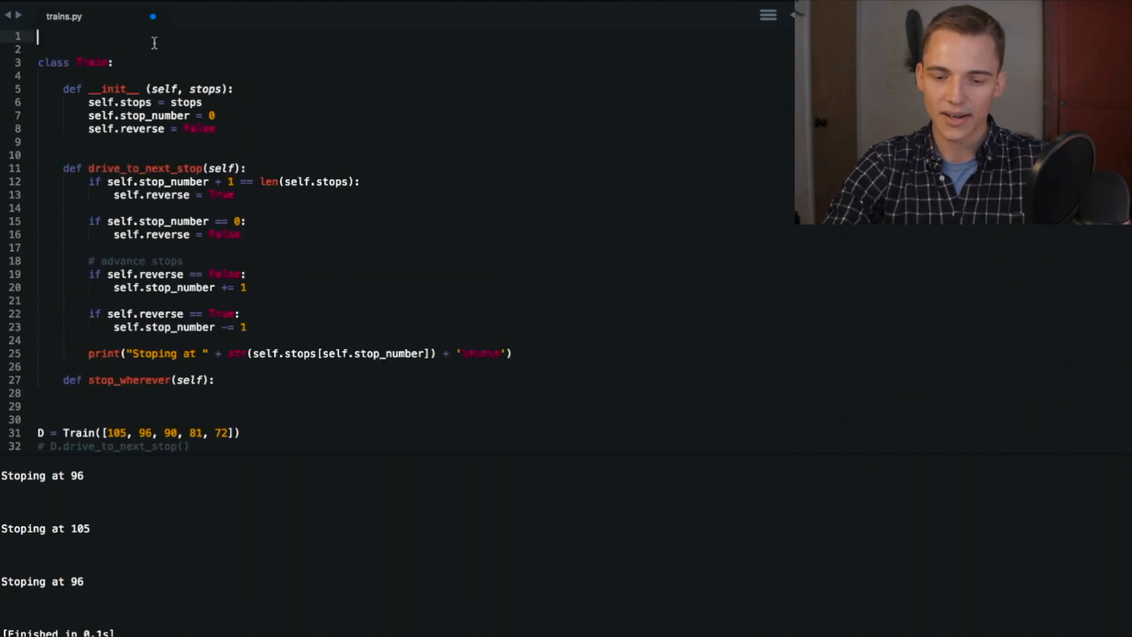
pyautogui.write('import')
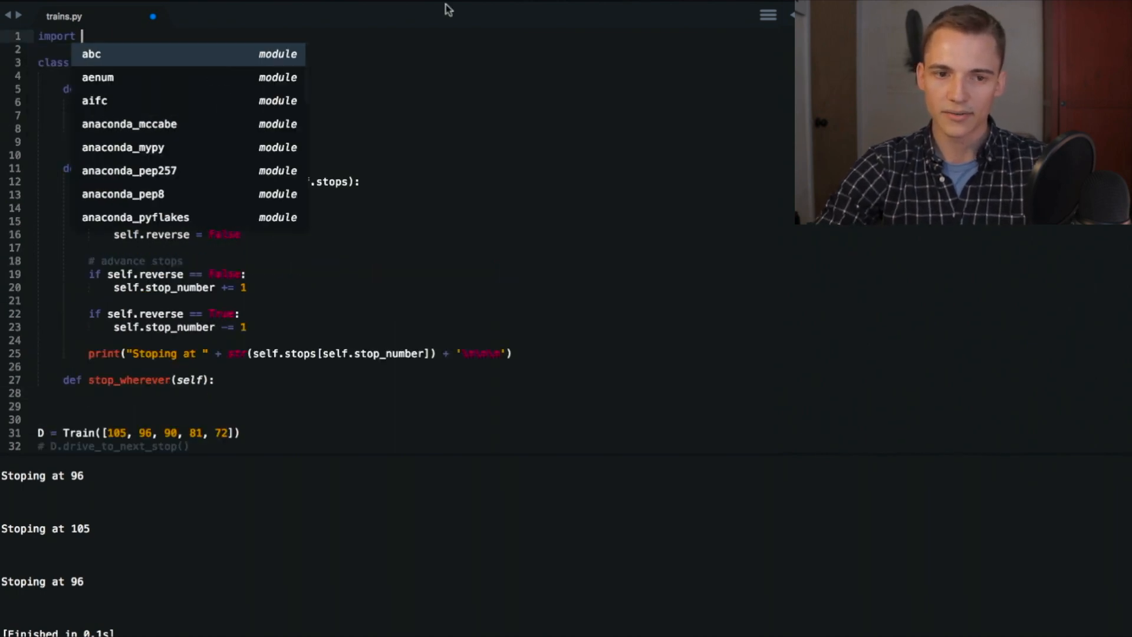
pyautogui.write('r')
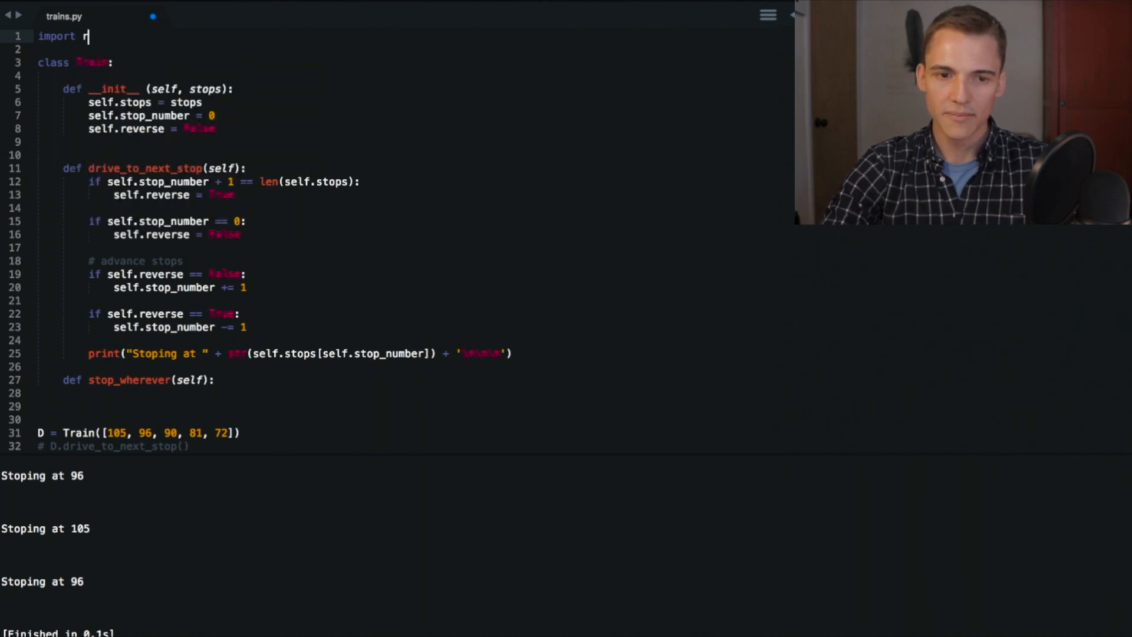
pyautogui.write('andom')
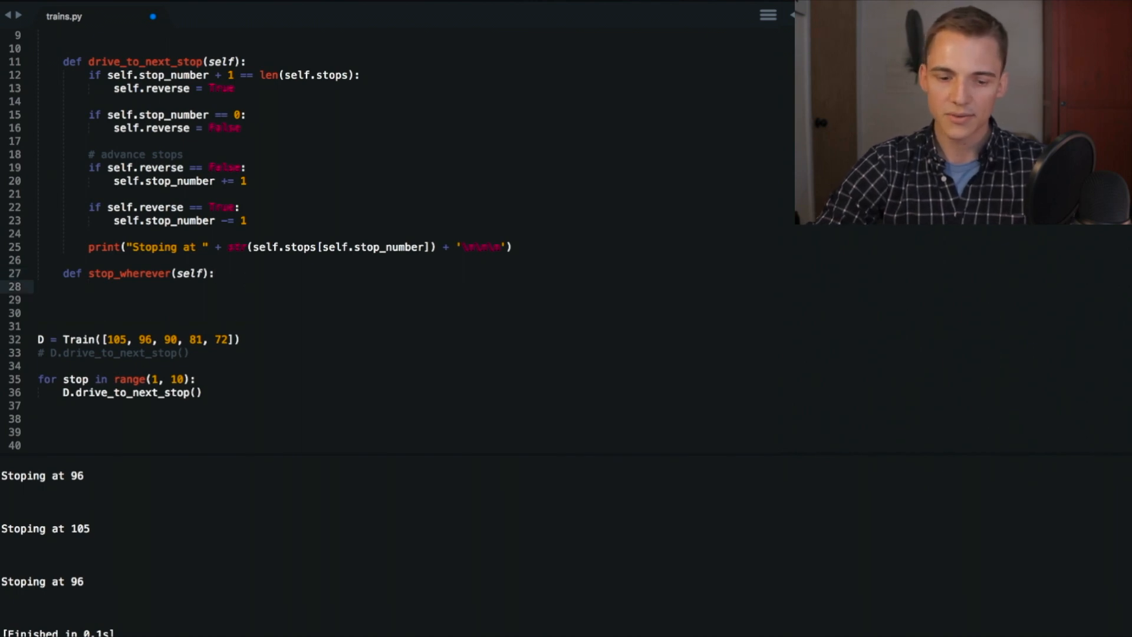
# Assign skip = random.randint(0, len(stops) - 1) inside stop_wherever.
pyautogui.write('sk')
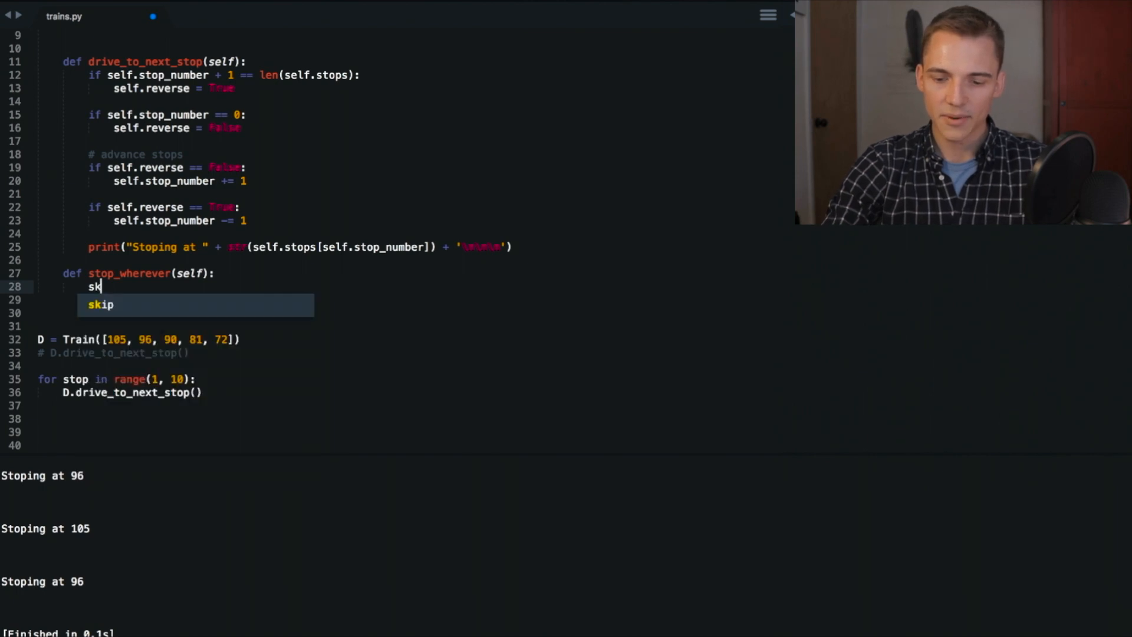
pyautogui.press('Tab')
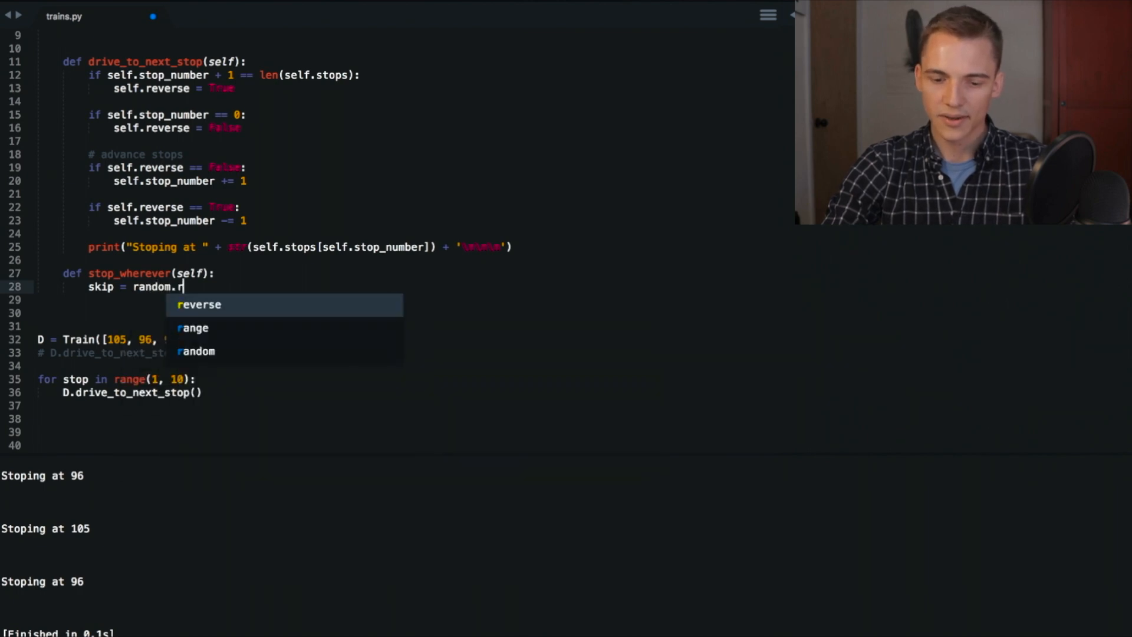
pyautogui.write('andi')
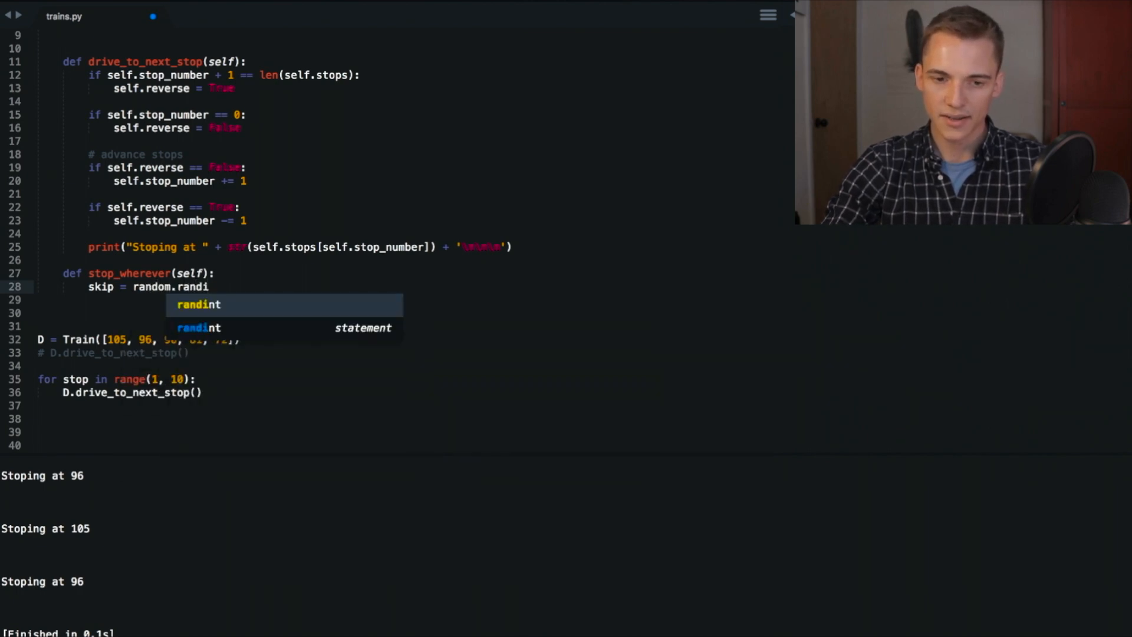
pyautogui.write('nt(')
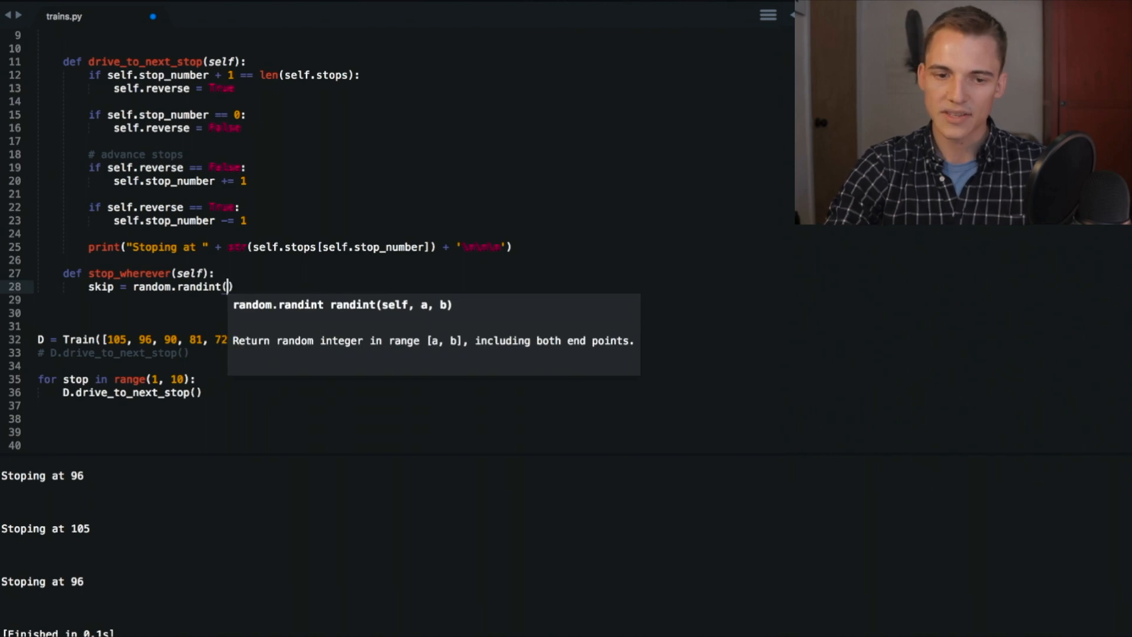
pyautogui.write('0,')
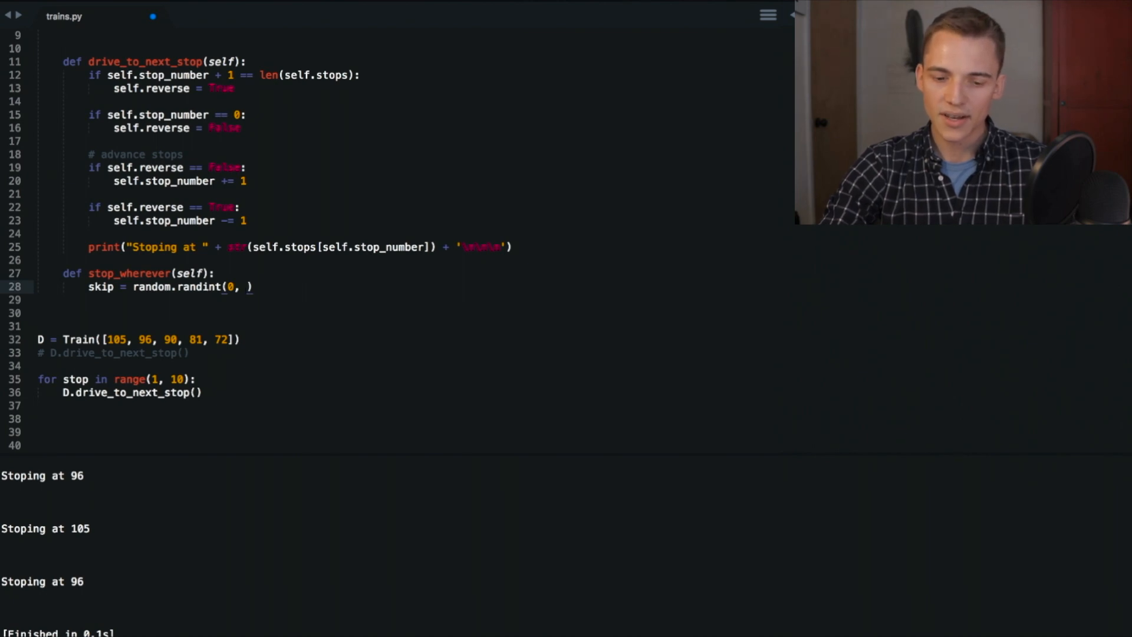
pyautogui.write('len')
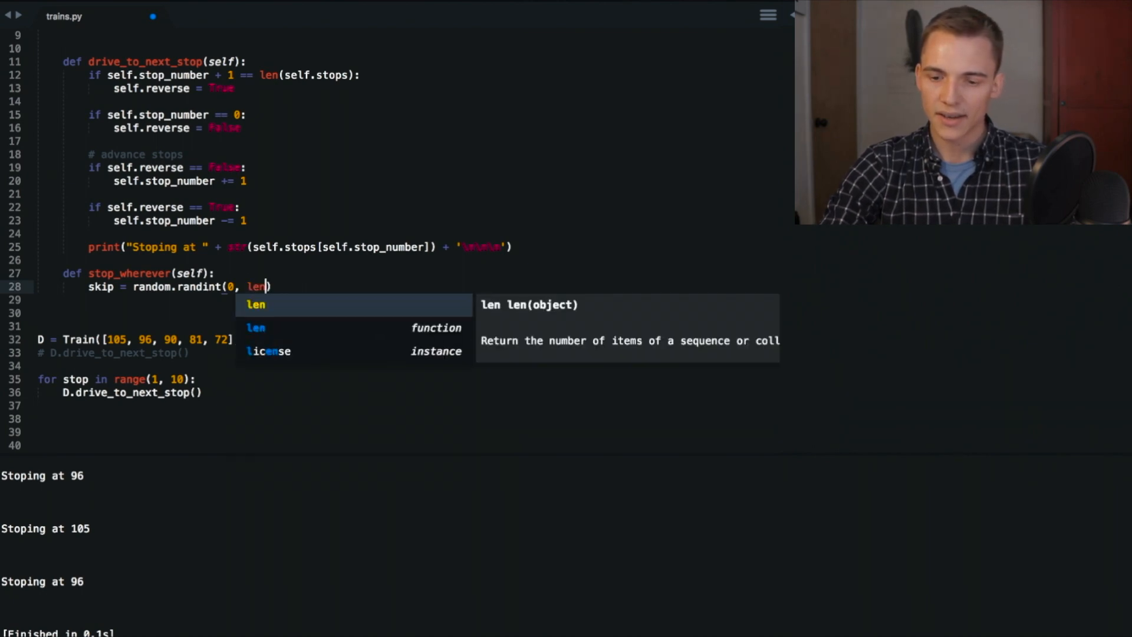
pyautogui.write('(se')
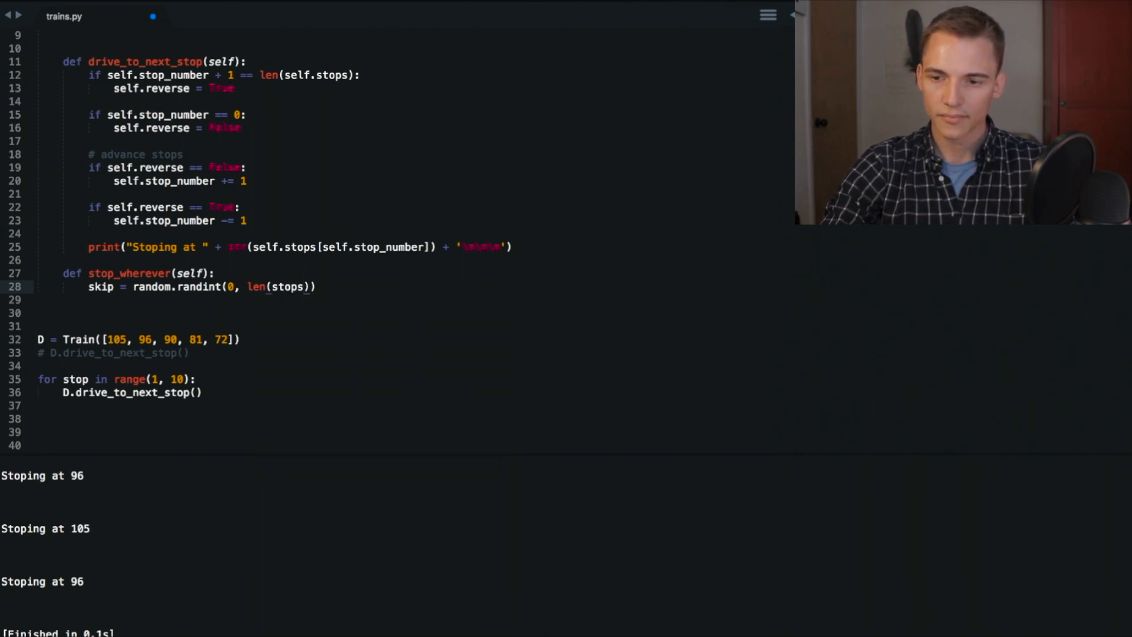
pyautogui.write('-')
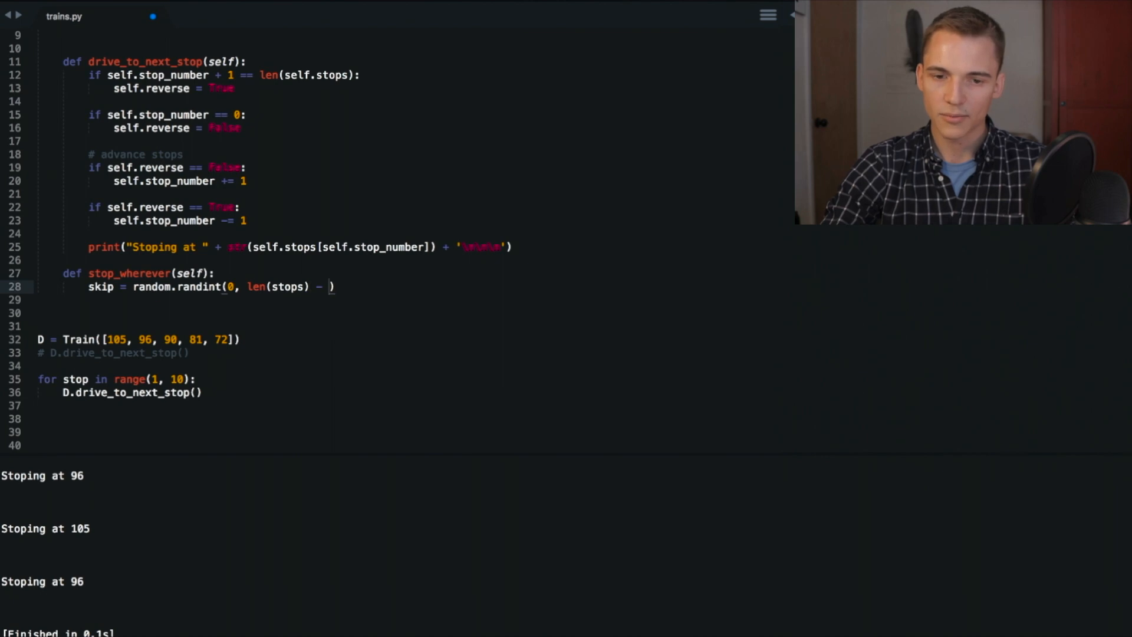
pyautogui.write('1)')
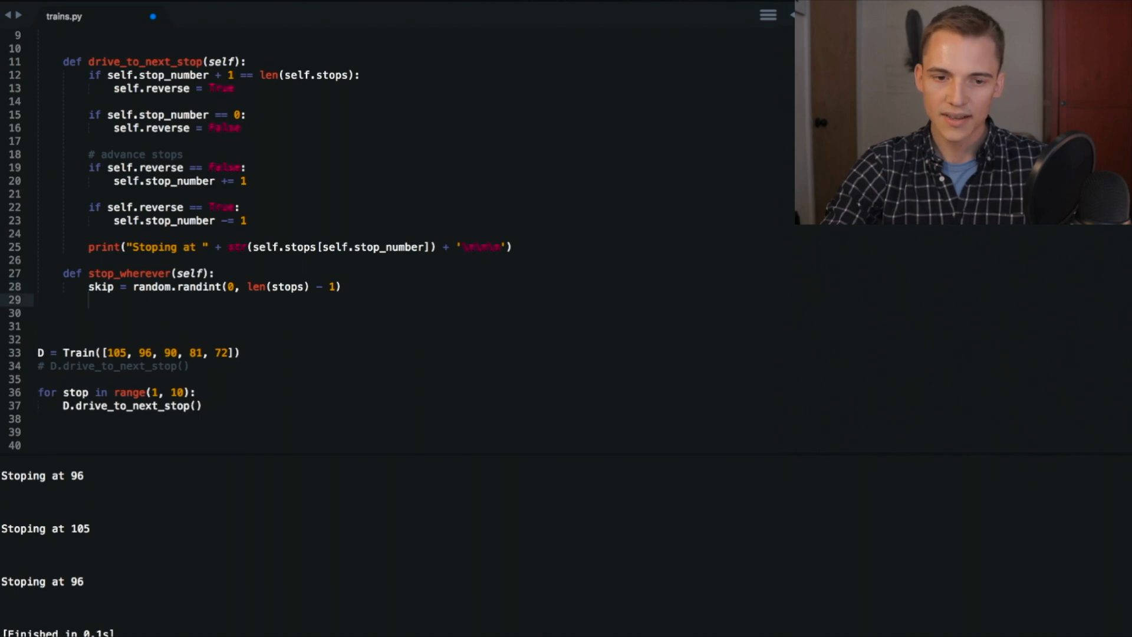
# Print "Driver fell asleep, goin to spop " + str(self.stop[skip]) + " stops" in stop_wherever.
pyautogui.write('print("F')
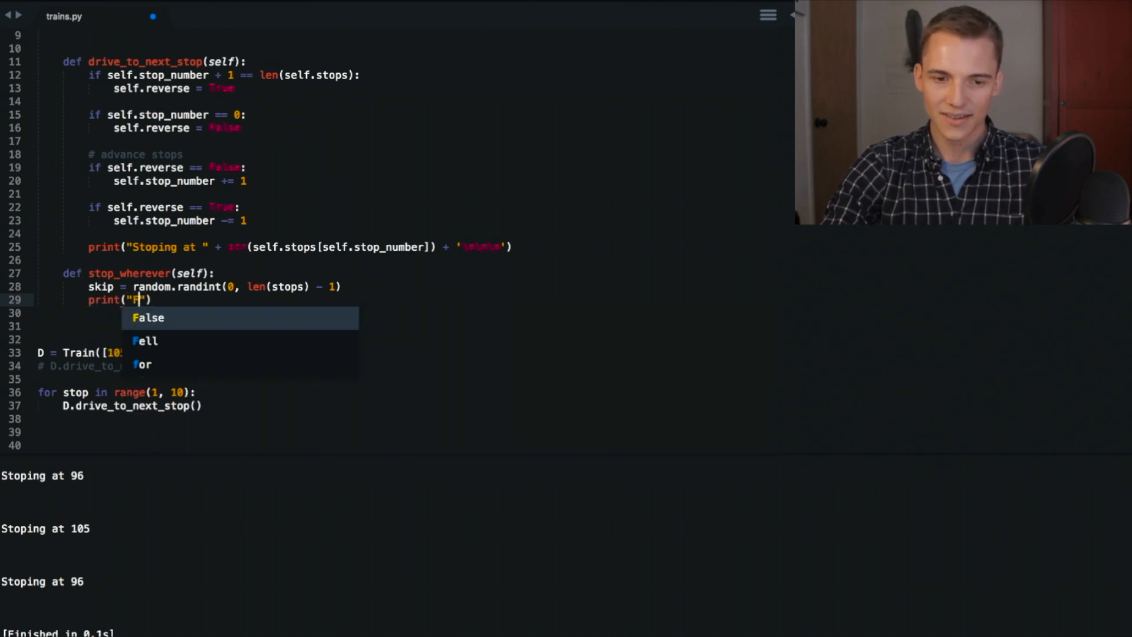
pyautogui.write('Driver fell aslee')
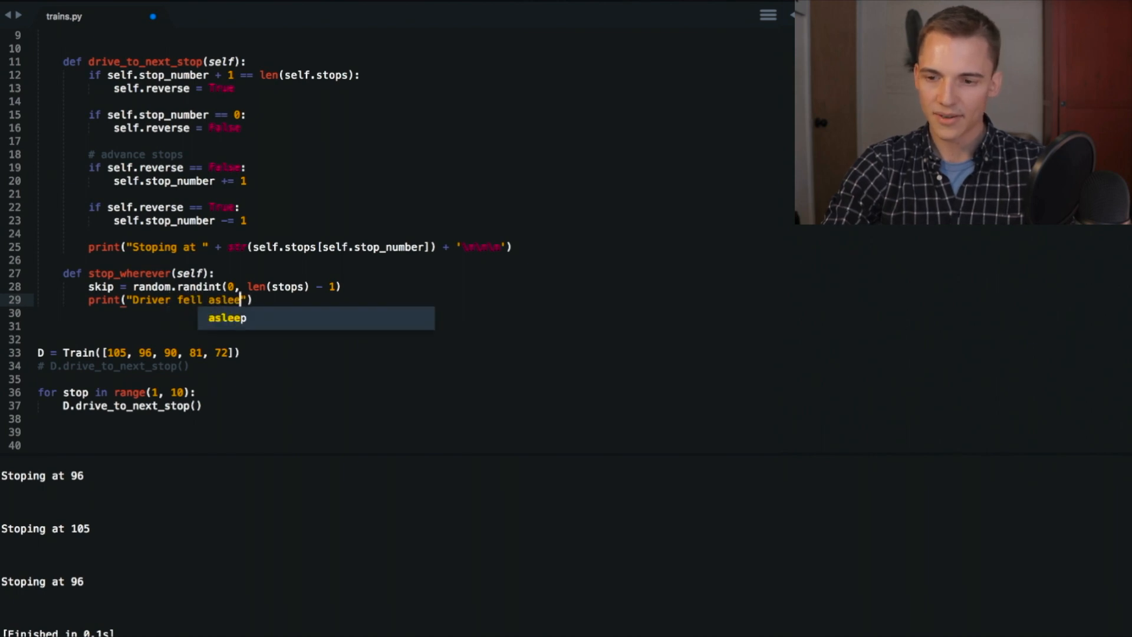
pyautogui.write(', go')
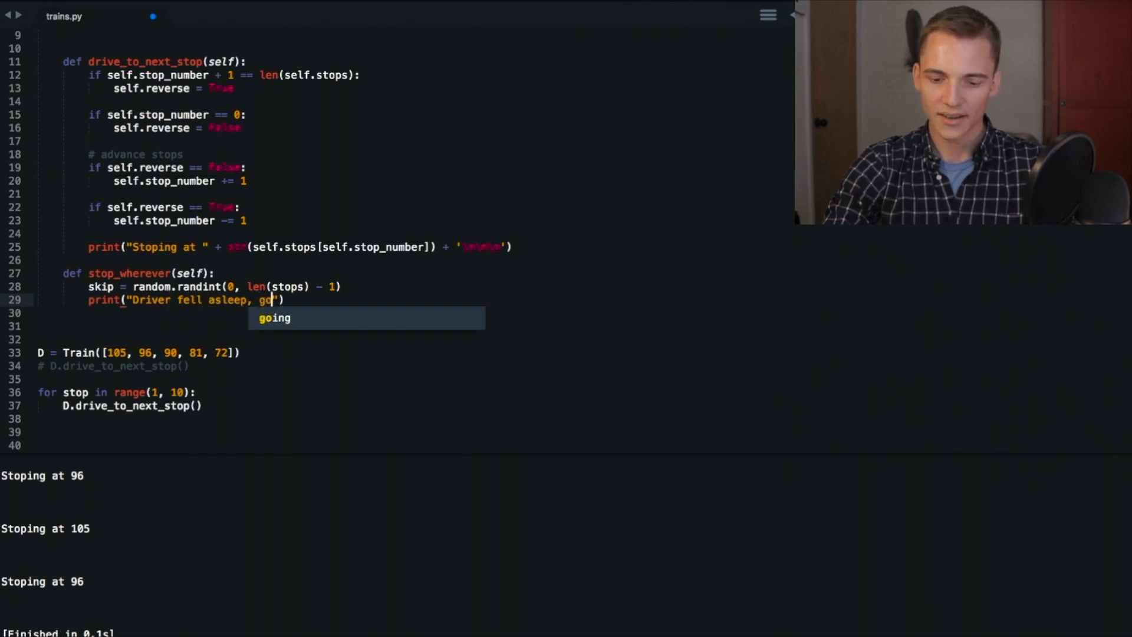
pyautogui.write('ing to spop')
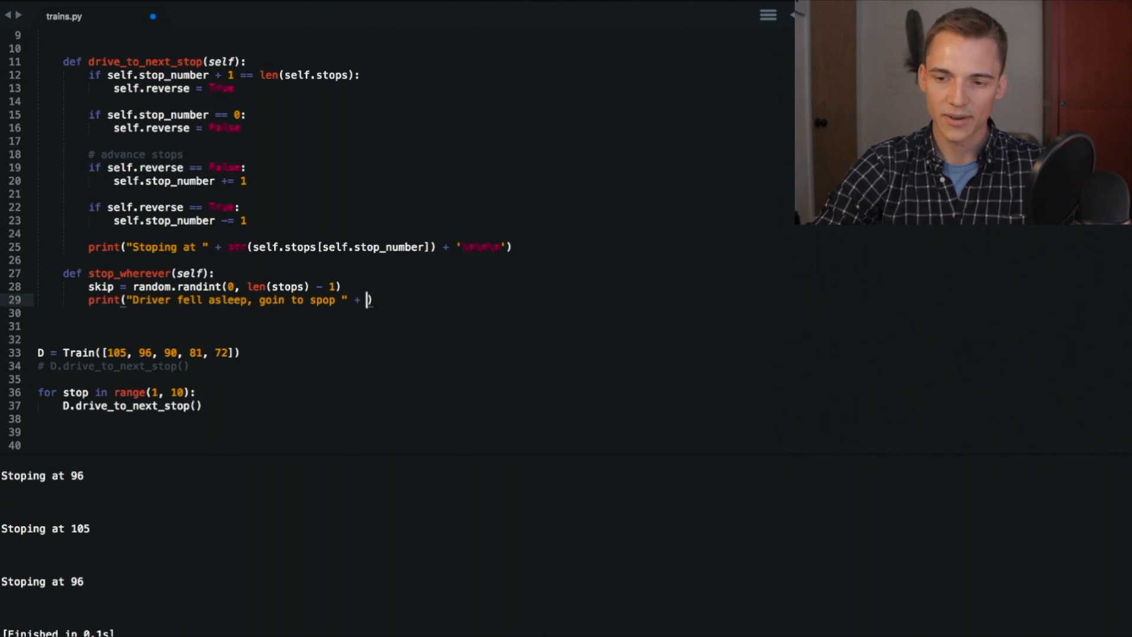
pyautogui.write('str()')
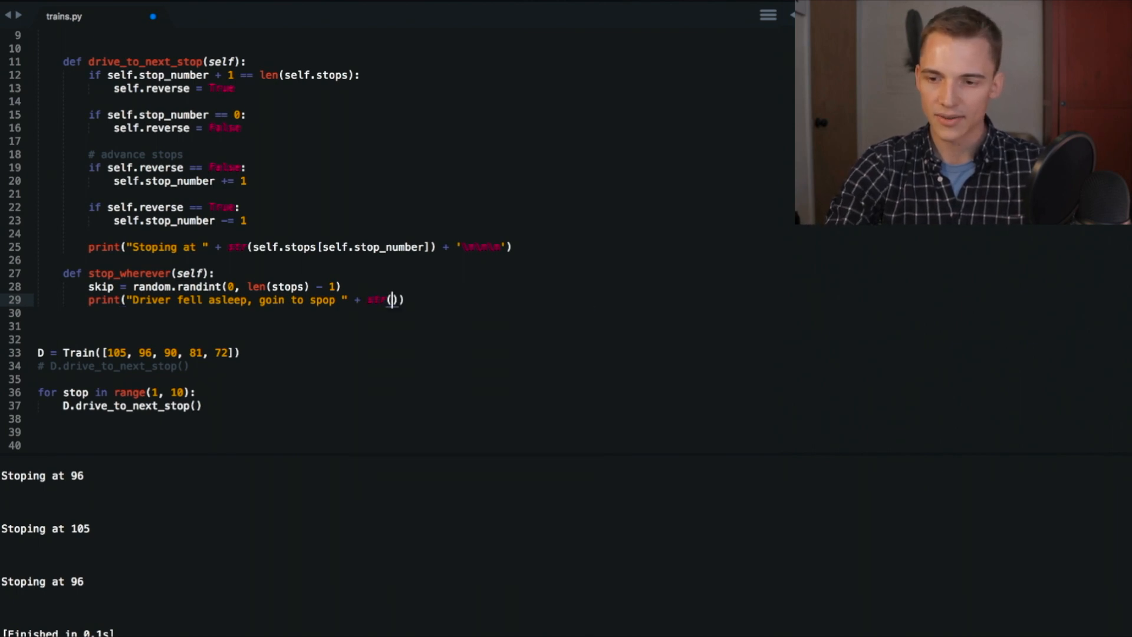
pyautogui.write('self.stop[')
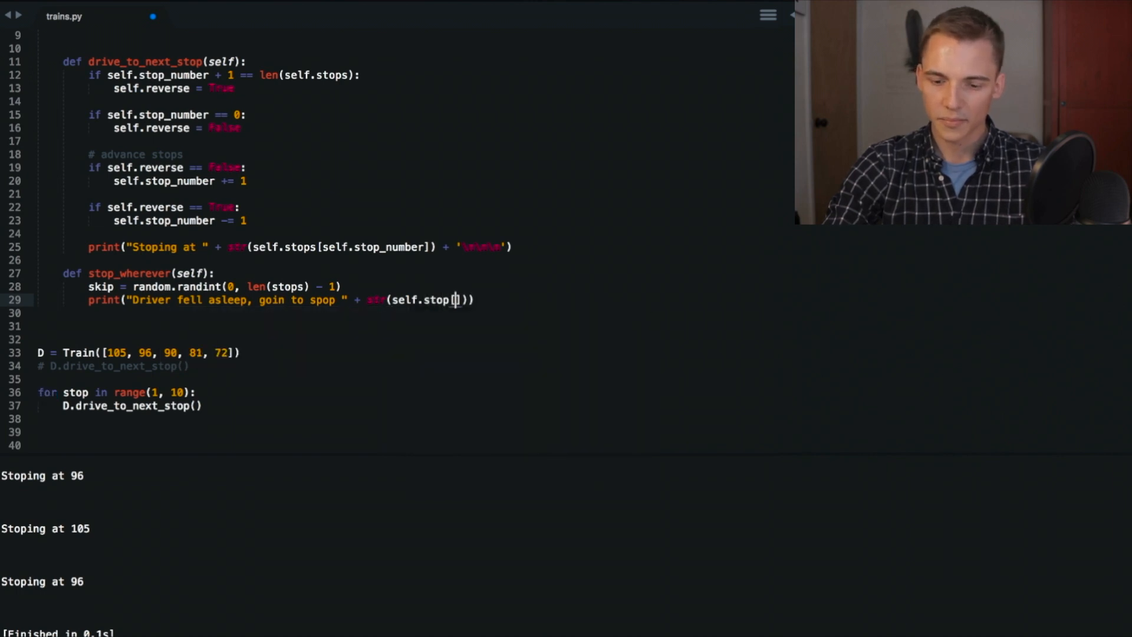
pyautogui.write('skip')
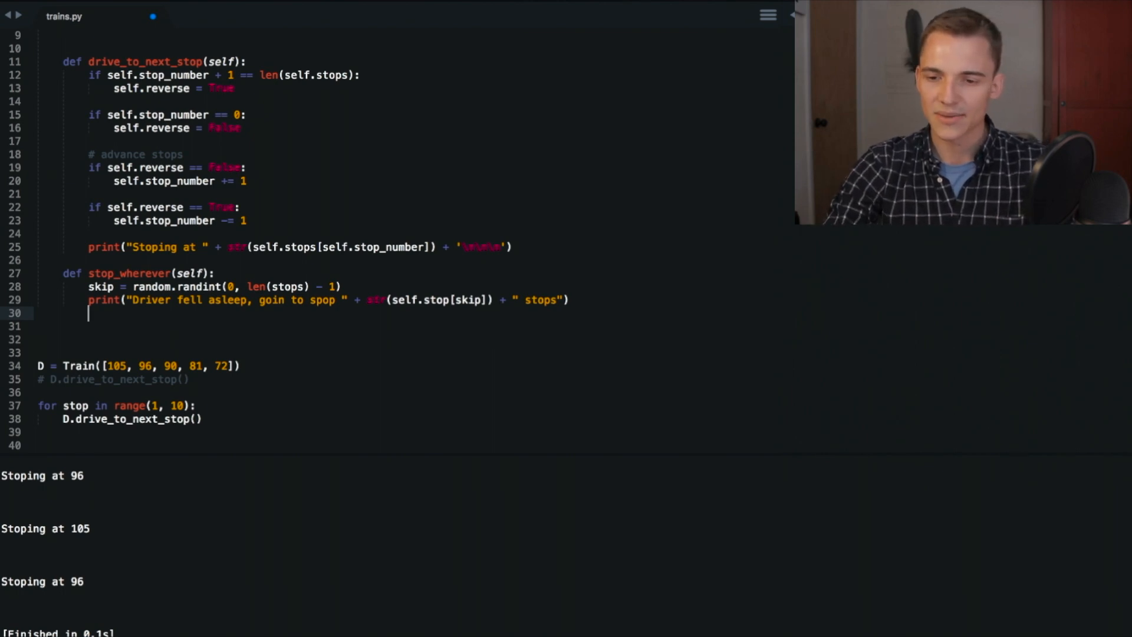
pyautogui.write('return')
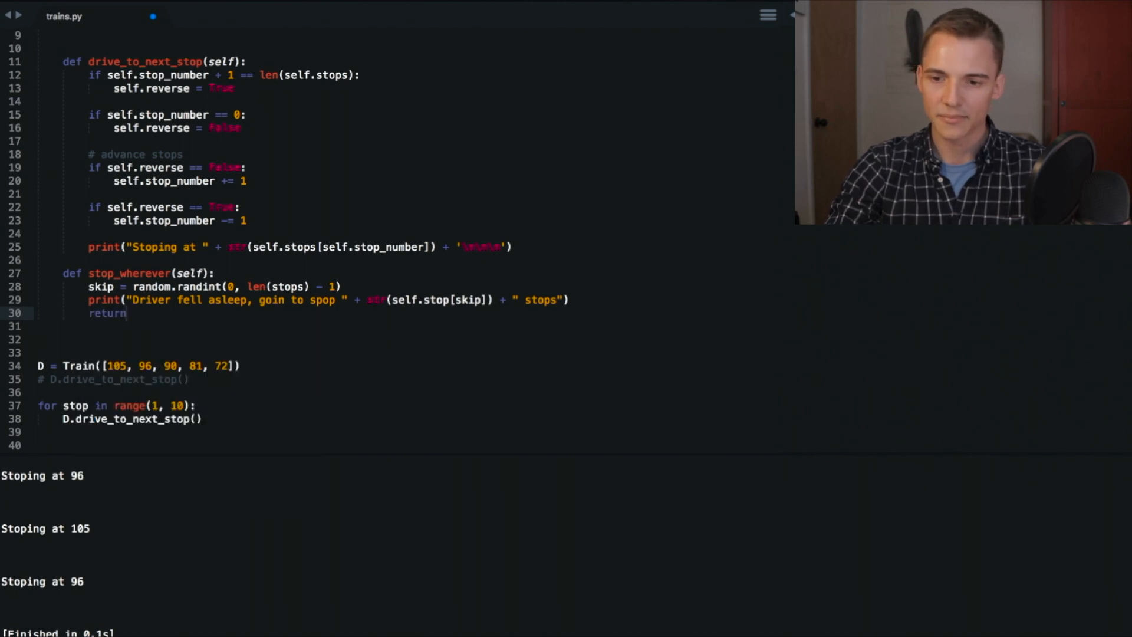
pyautogui.write('sp')
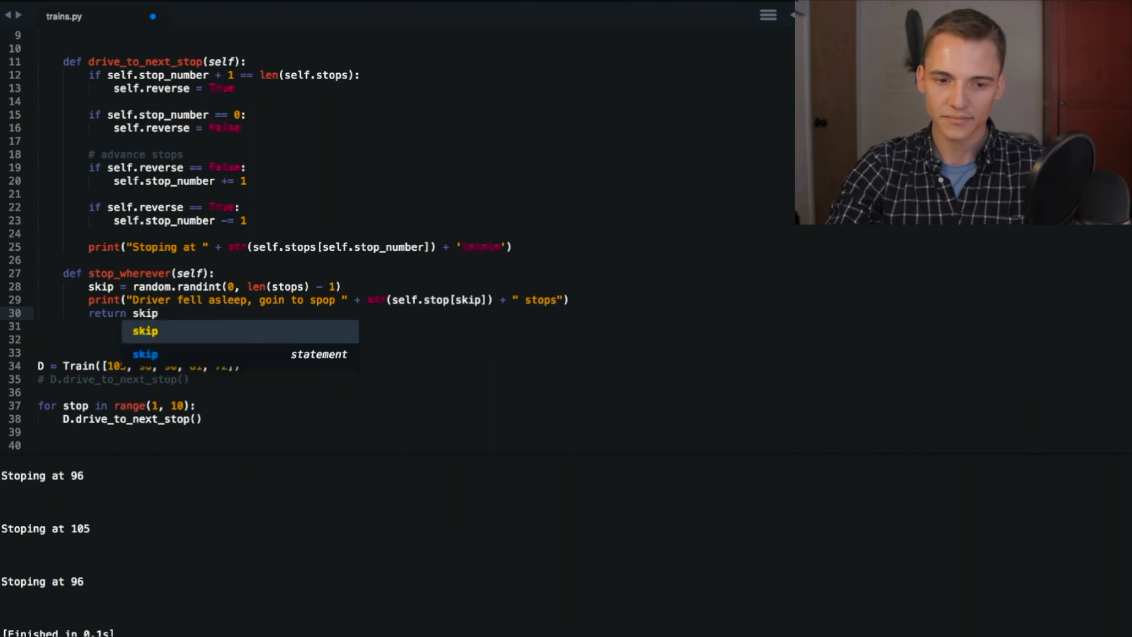
pyautogui.press('Escape')
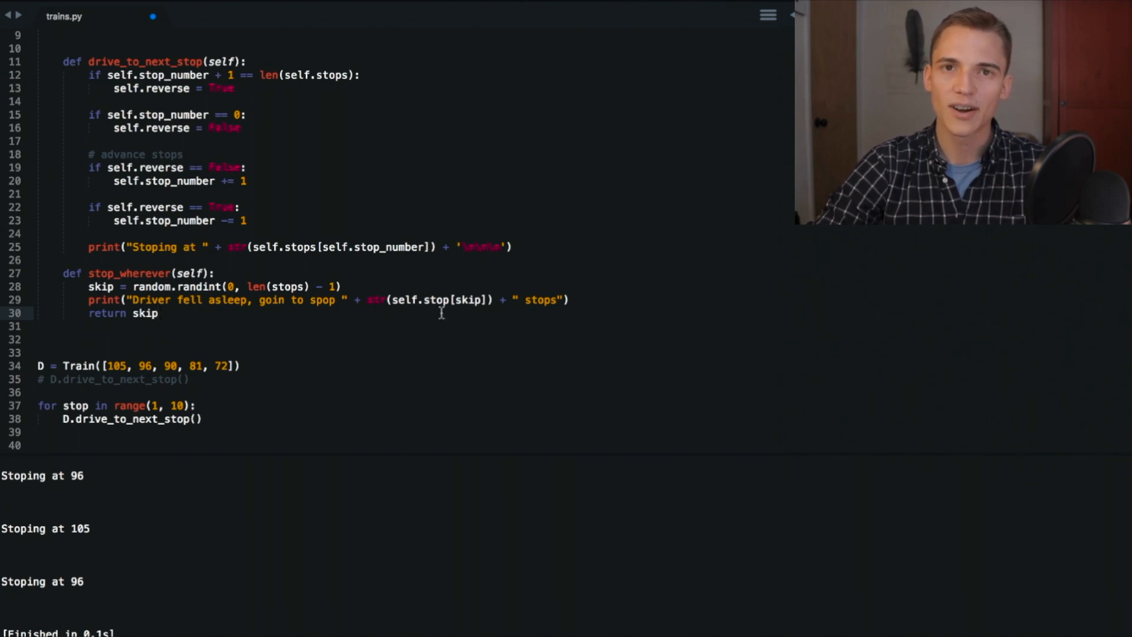
pyautogui.scroll(-3)
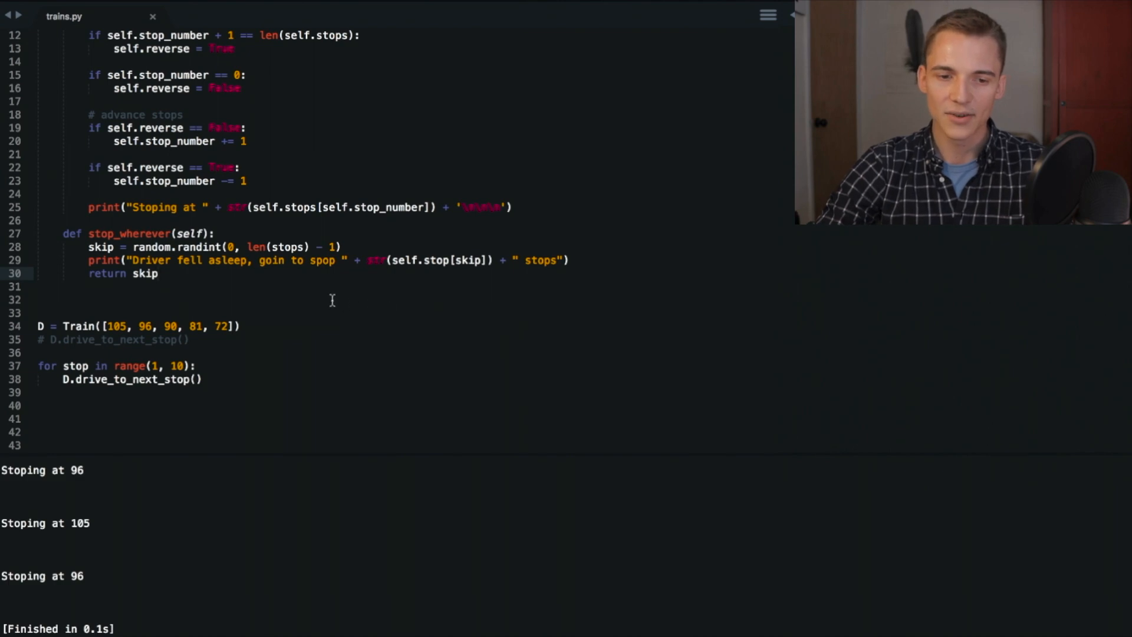
pyautogui.moveTo(207, 402)
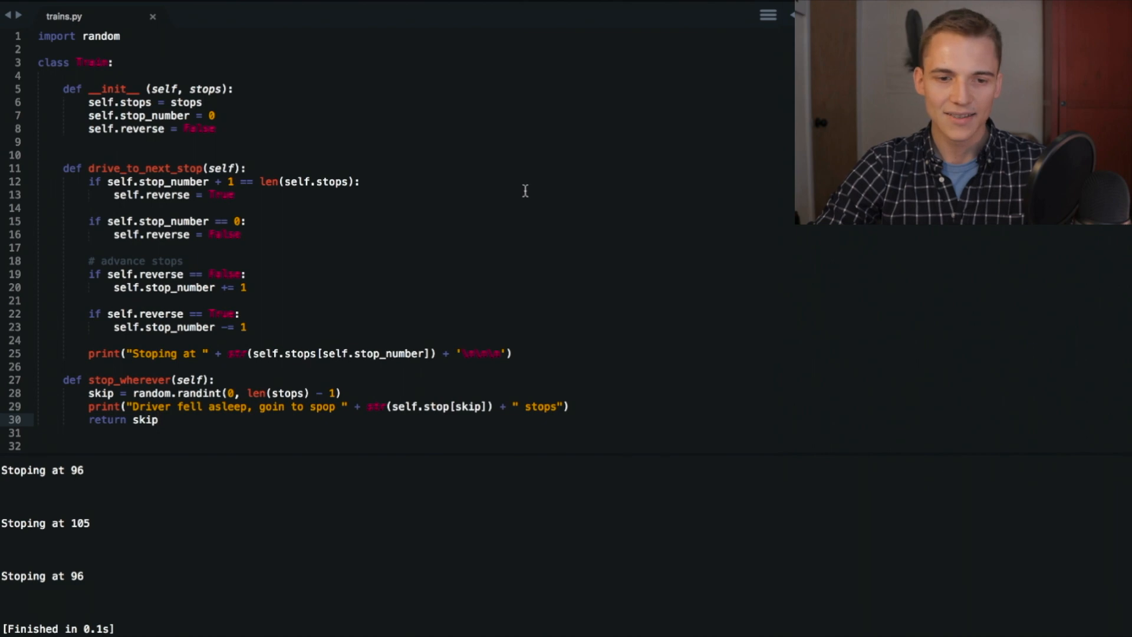
pyautogui.scroll(-3)
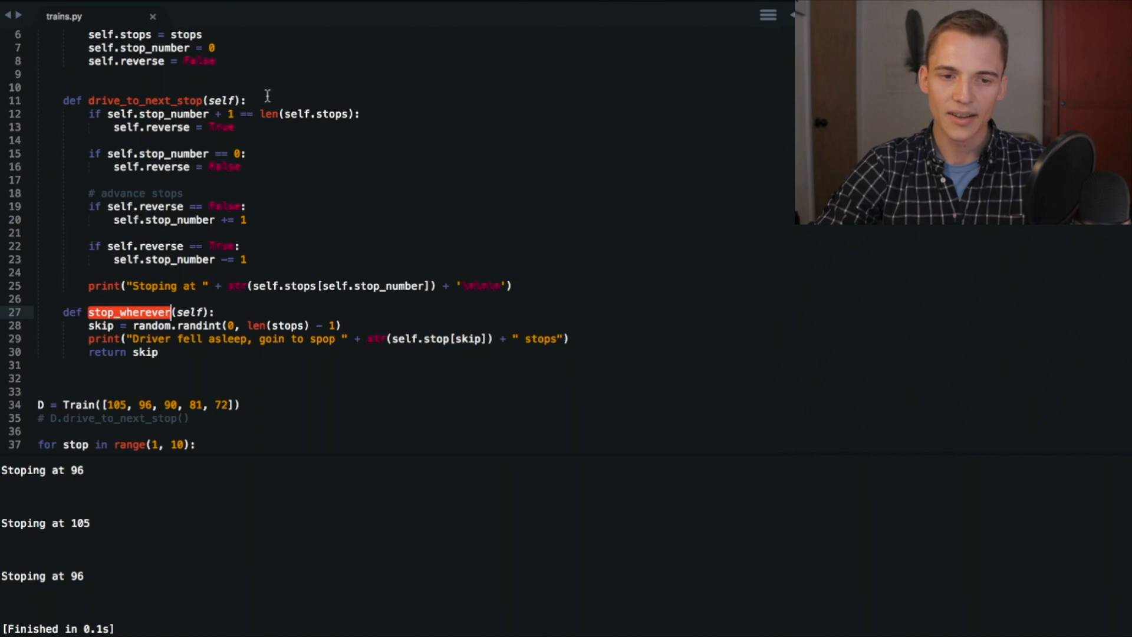
# Begin drive_to_next_stop with the check 'if self.counter == 5:'.
pyautogui.press('Enter')
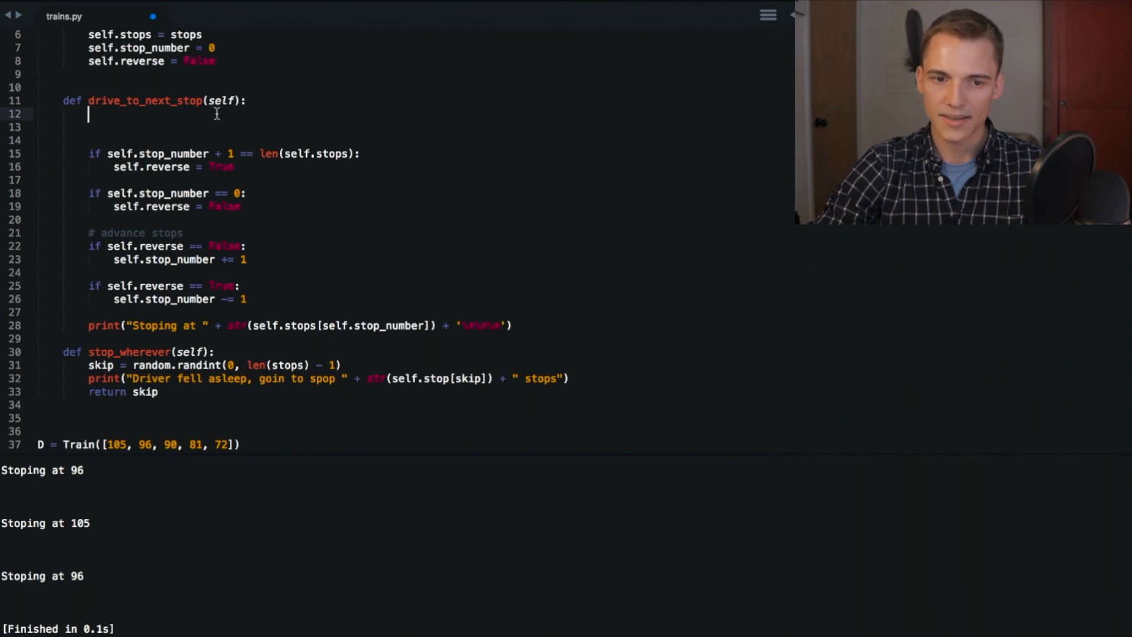
pyautogui.write('if sel')
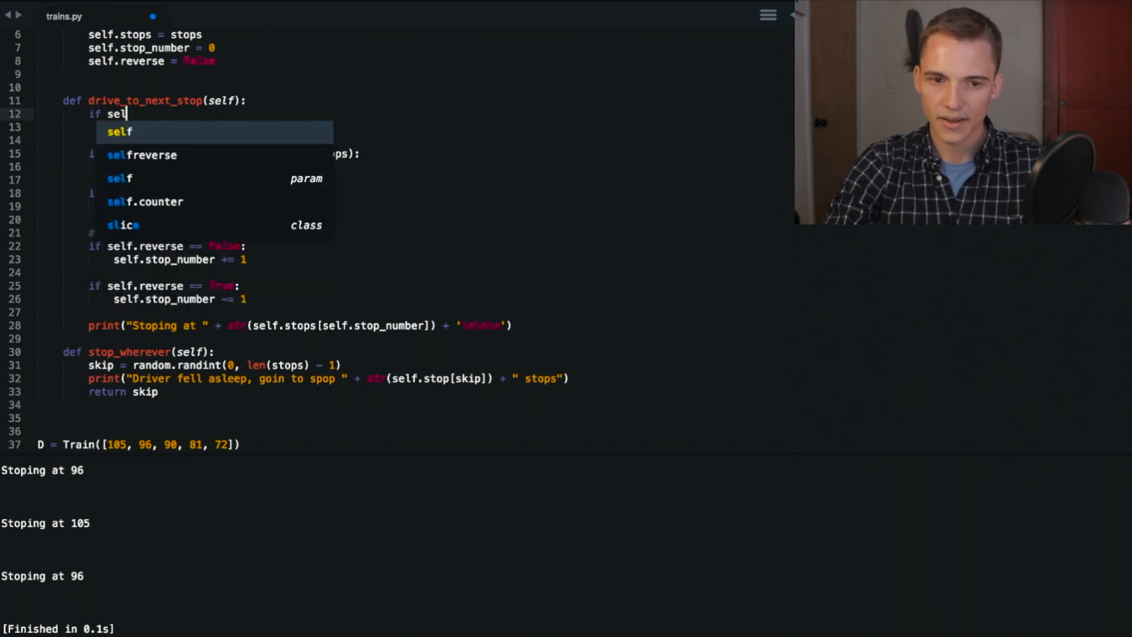
pyautogui.write('.counter == 5')
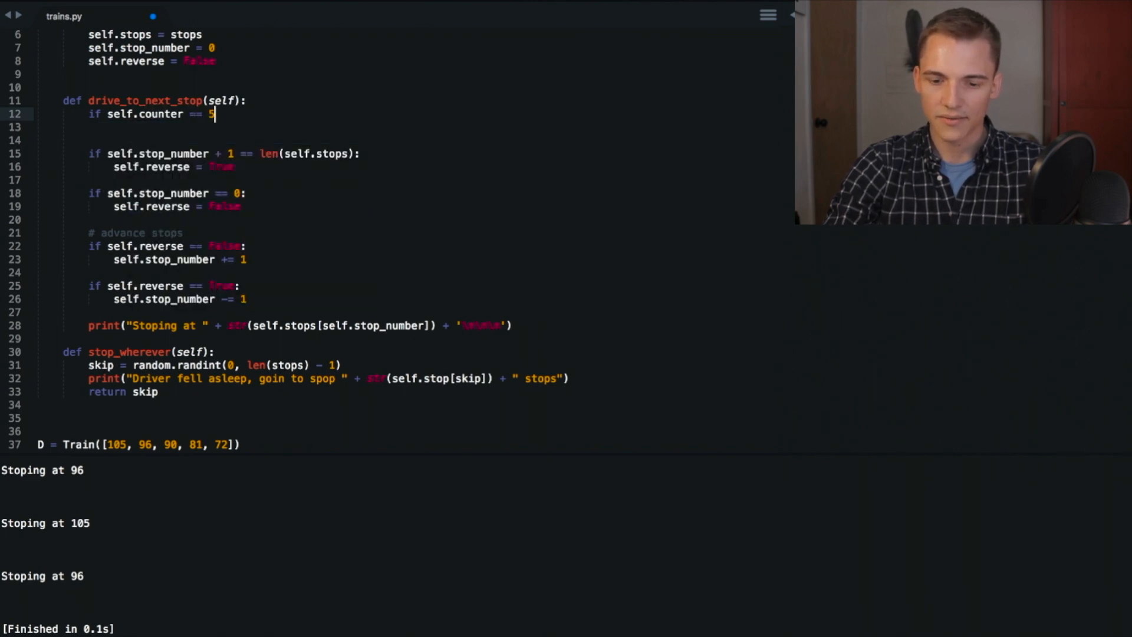
pyautogui.write(':')
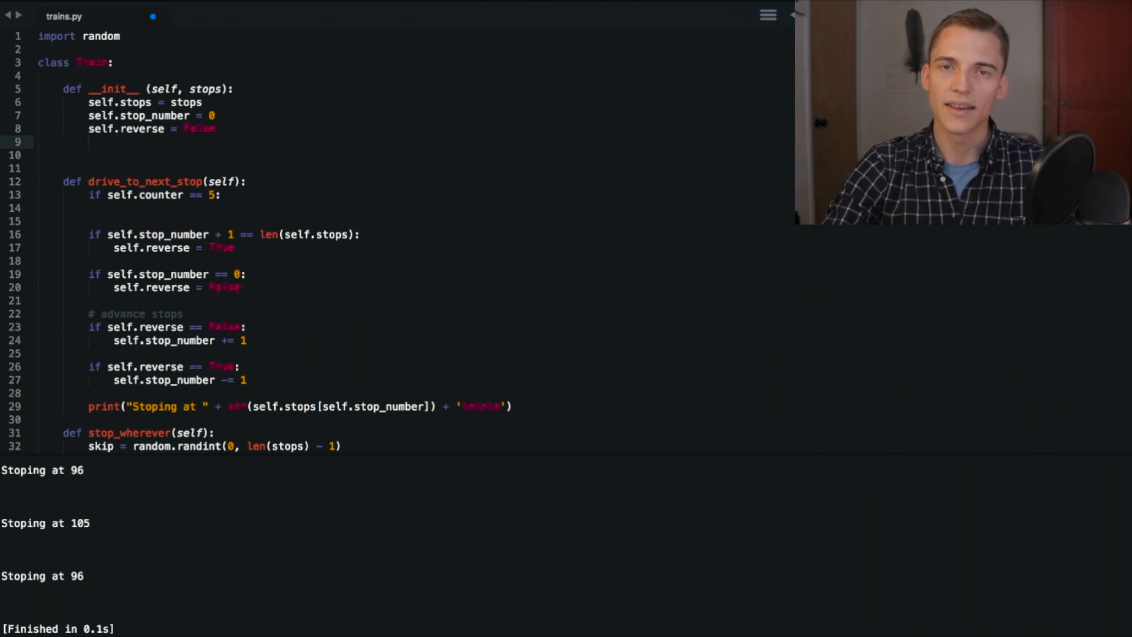
# Add 'self.counter = 0' in __init__ below self.reverse.
pyautogui.write('self')
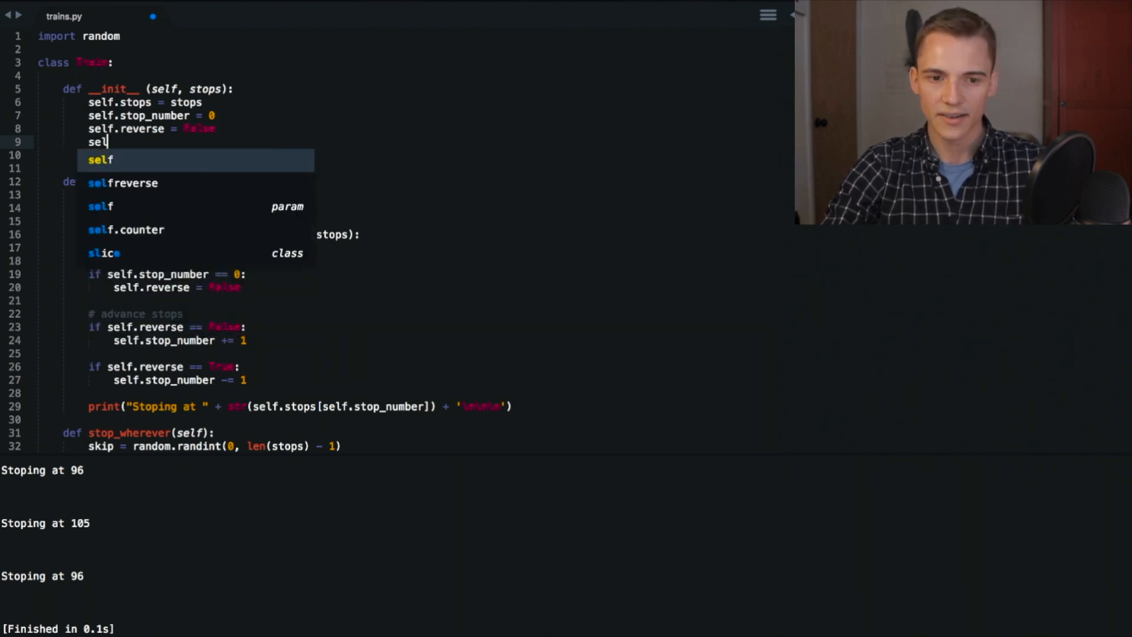
pyautogui.write('counter =')
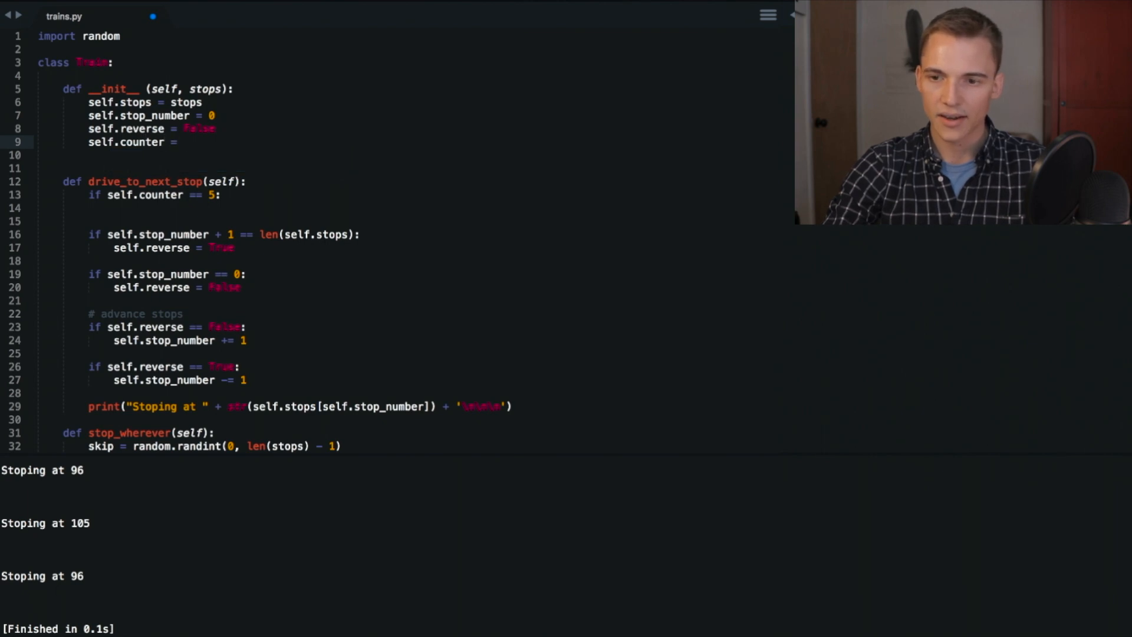
pyautogui.write('0')
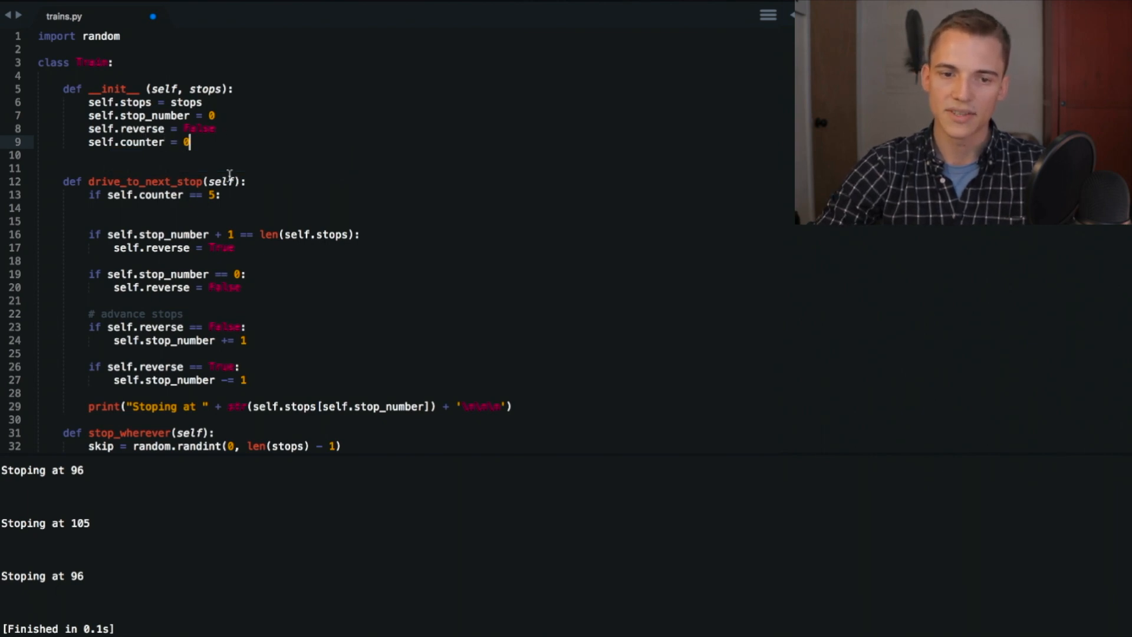
pyautogui.moveTo(230, 198)
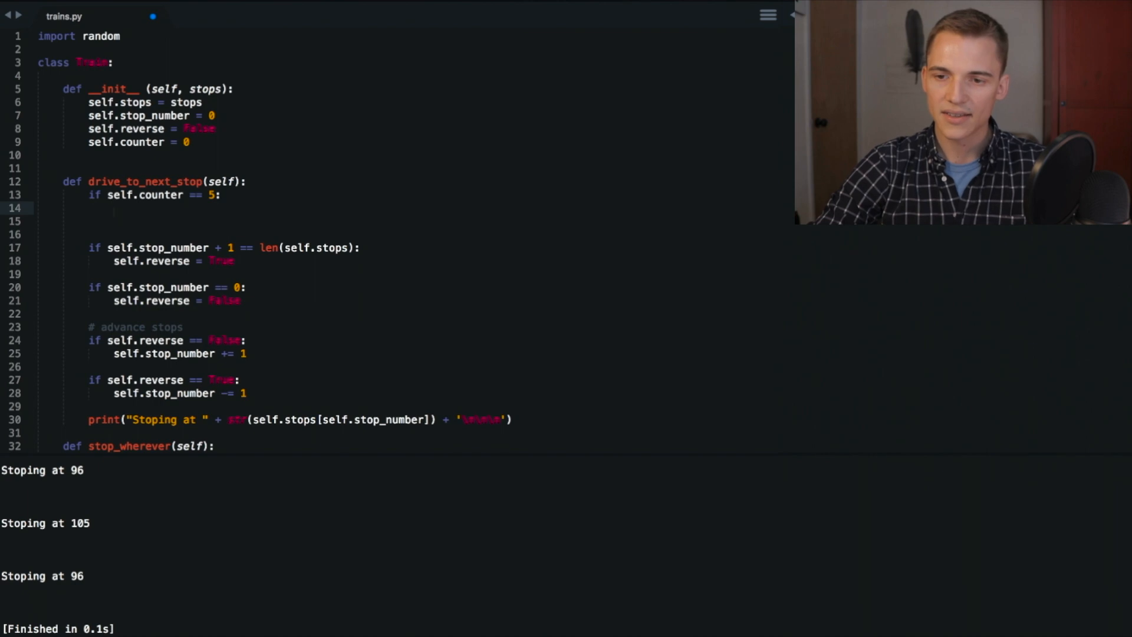
# Under the counter check, set self.stop_number = self.stop_wherever() and reset self.counter to 0.
pyautogui.write('self.stop_number')
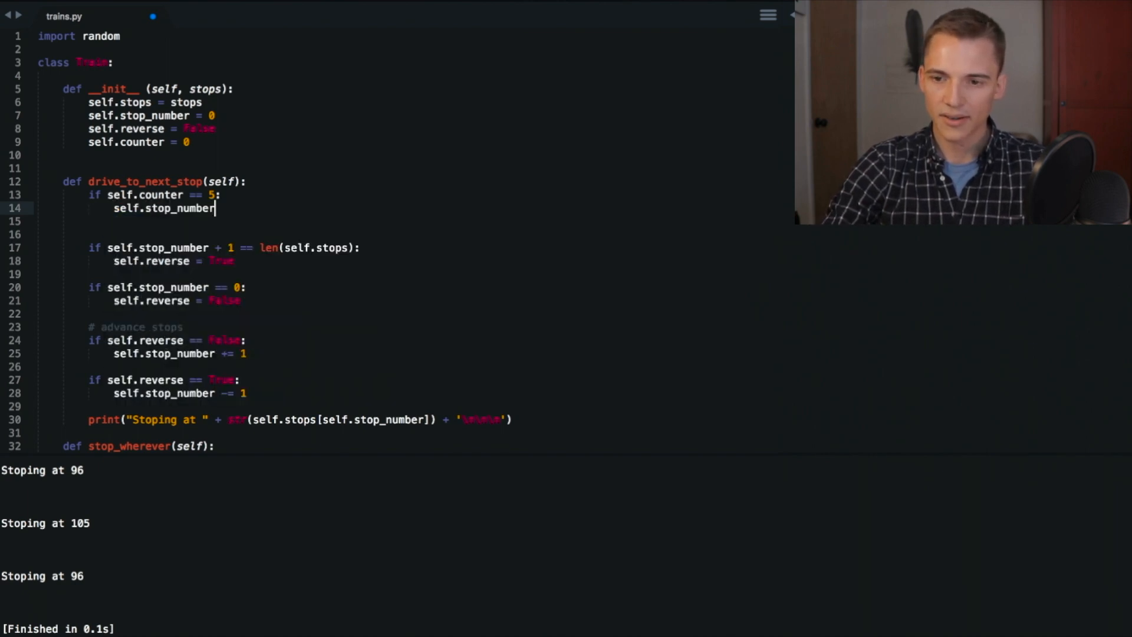
pyautogui.write('= self')
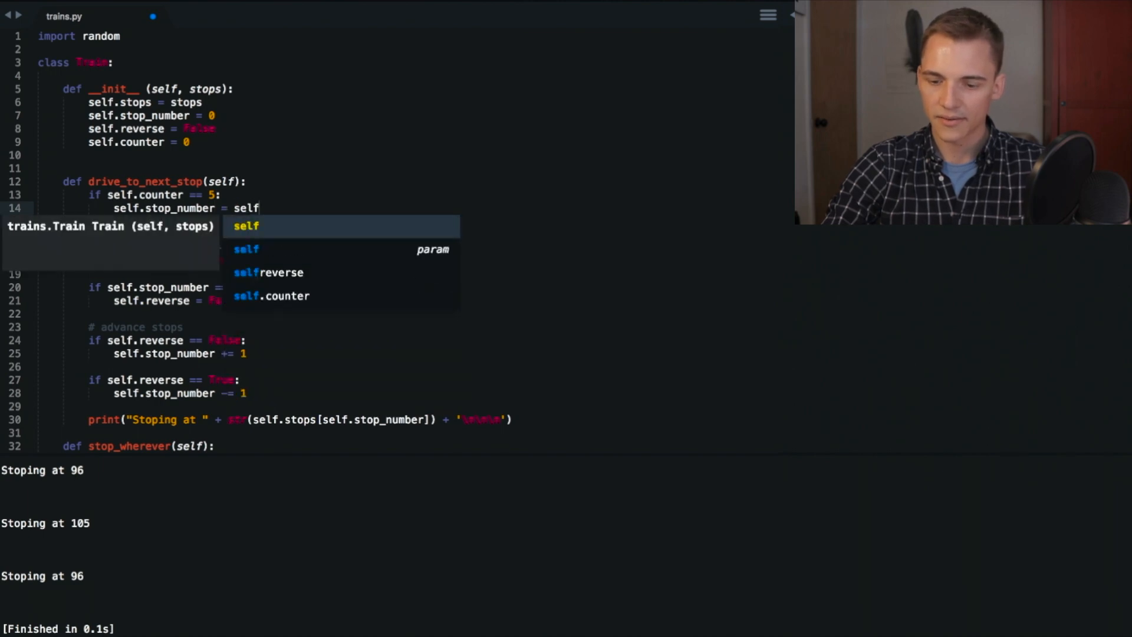
pyautogui.write('.stop_wherever')
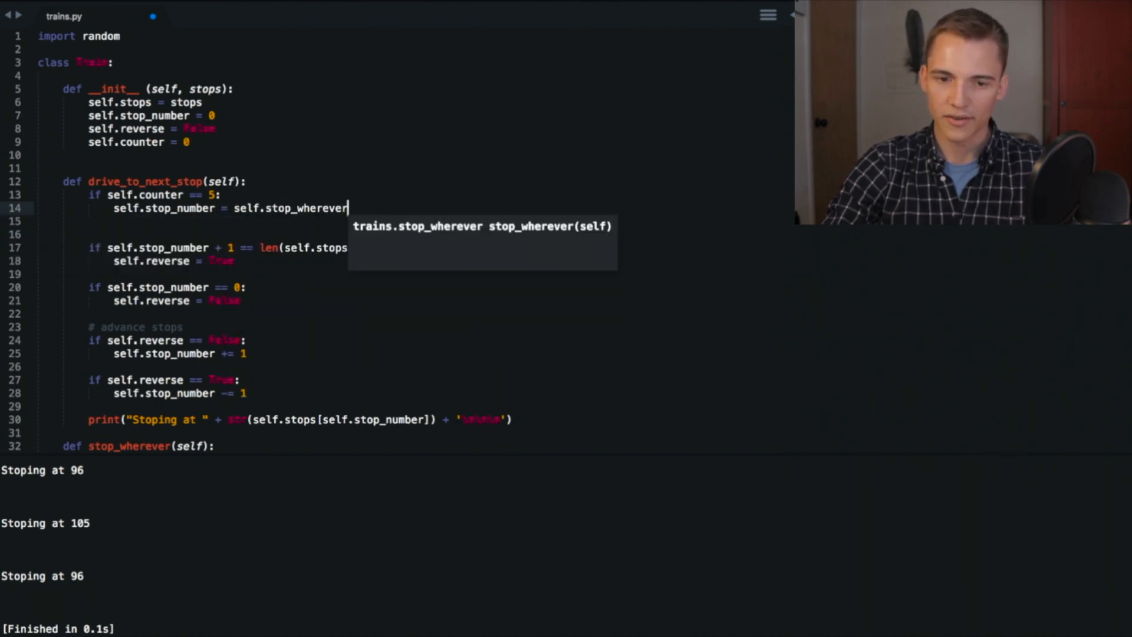
pyautogui.write('()')
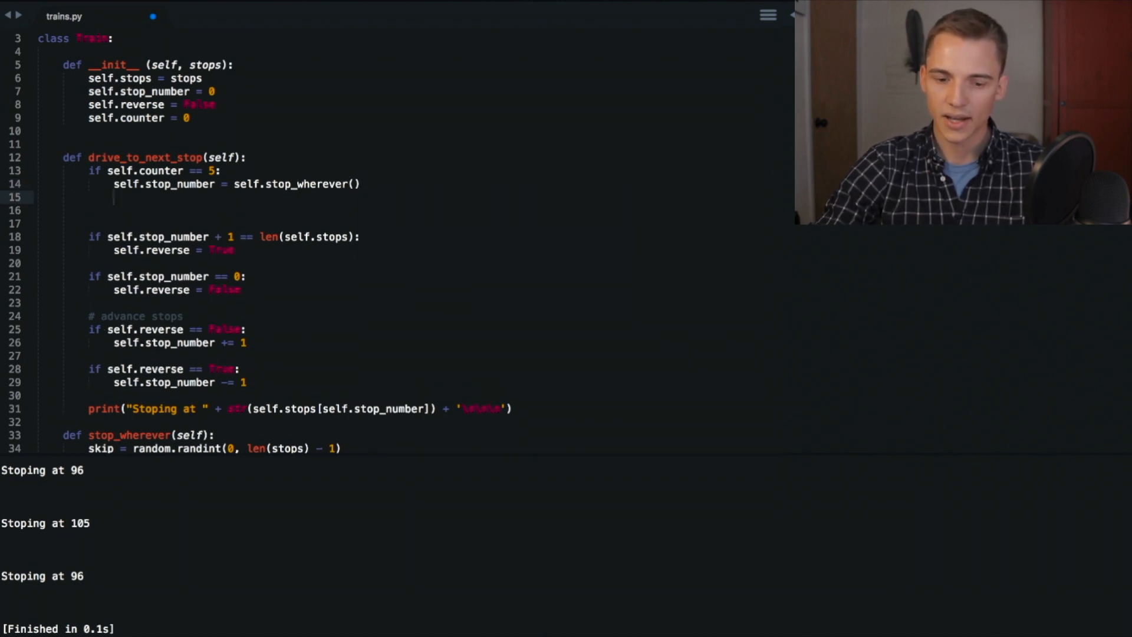
pyautogui.write('self.counter = 0')
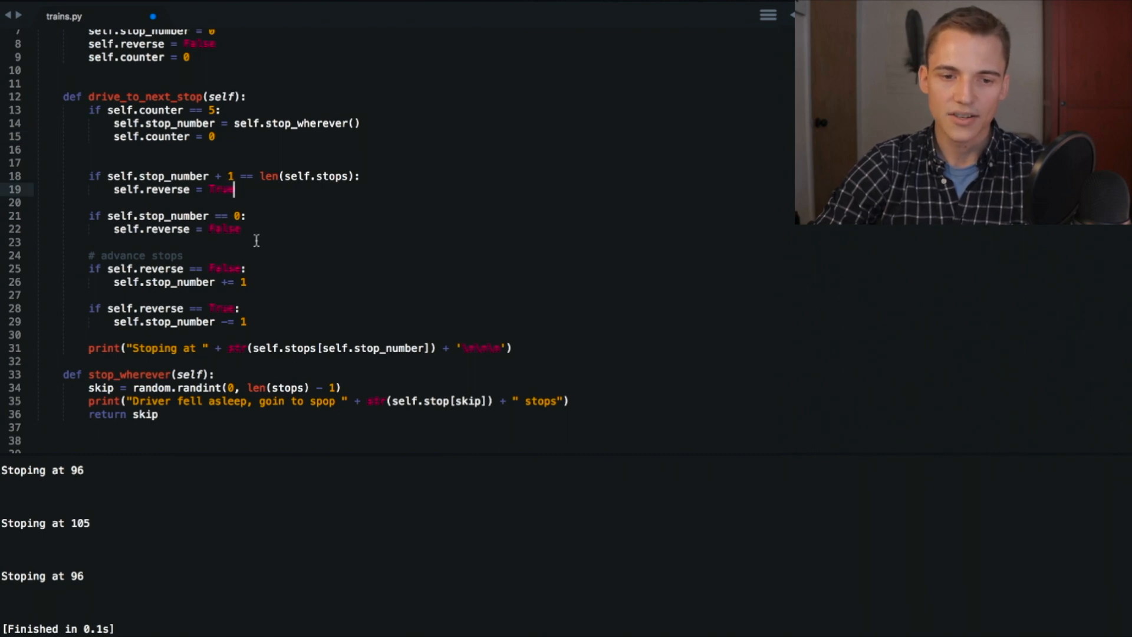
# Add 'self.counter += 1' after the stop_number change in both forward and reverse branches.
pyautogui.scroll(-3)
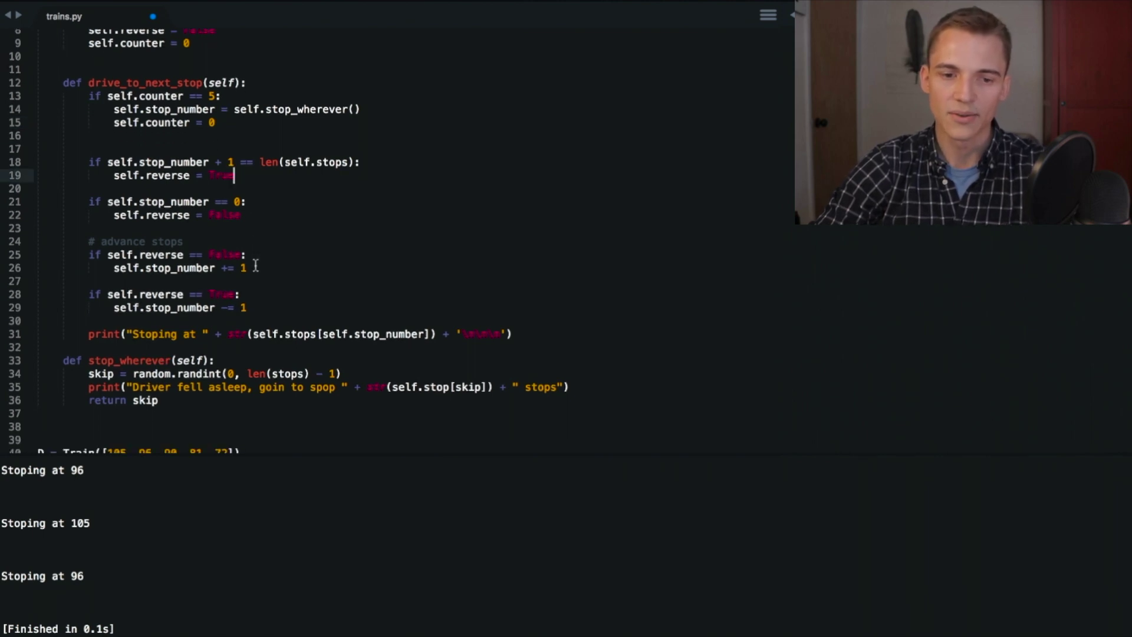
pyautogui.click(250, 267)
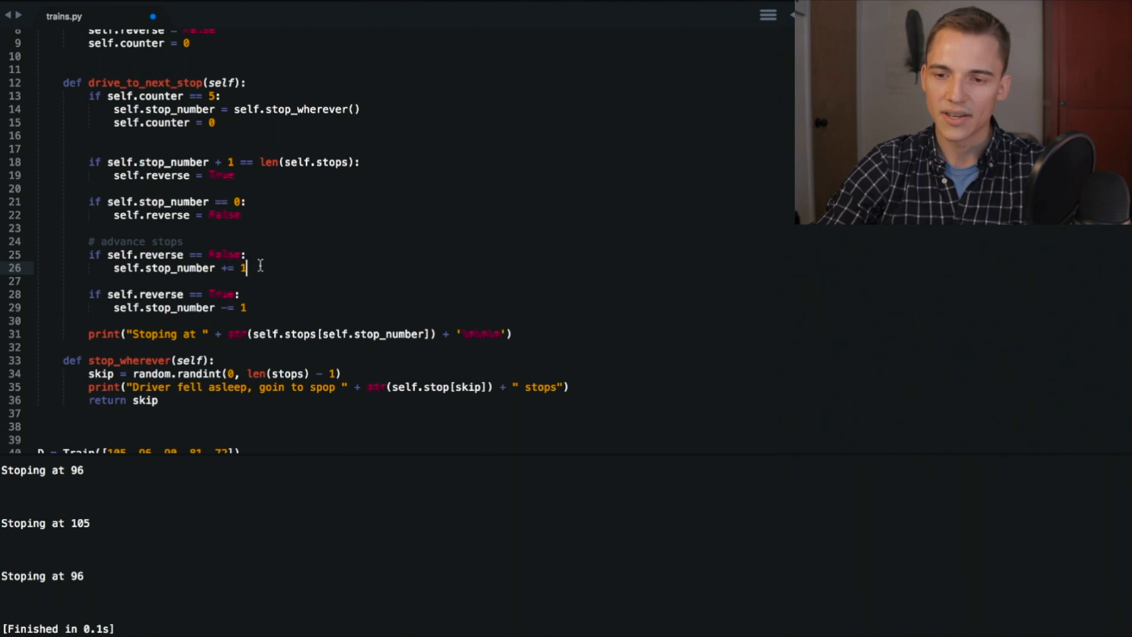
pyautogui.press('Enter')
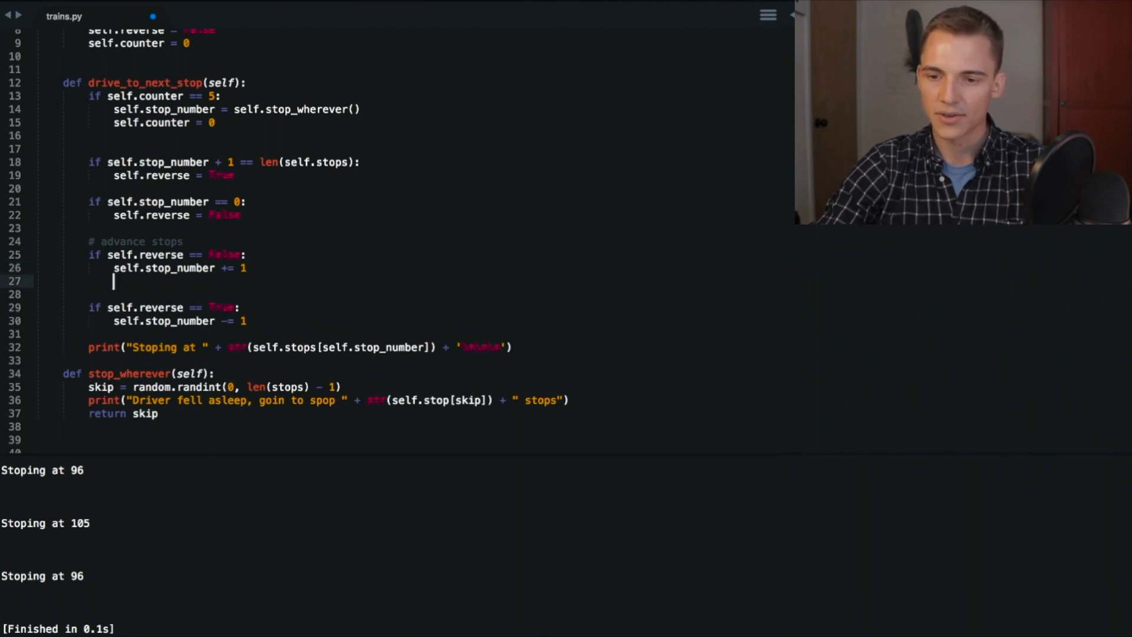
pyautogui.write('self.counter')
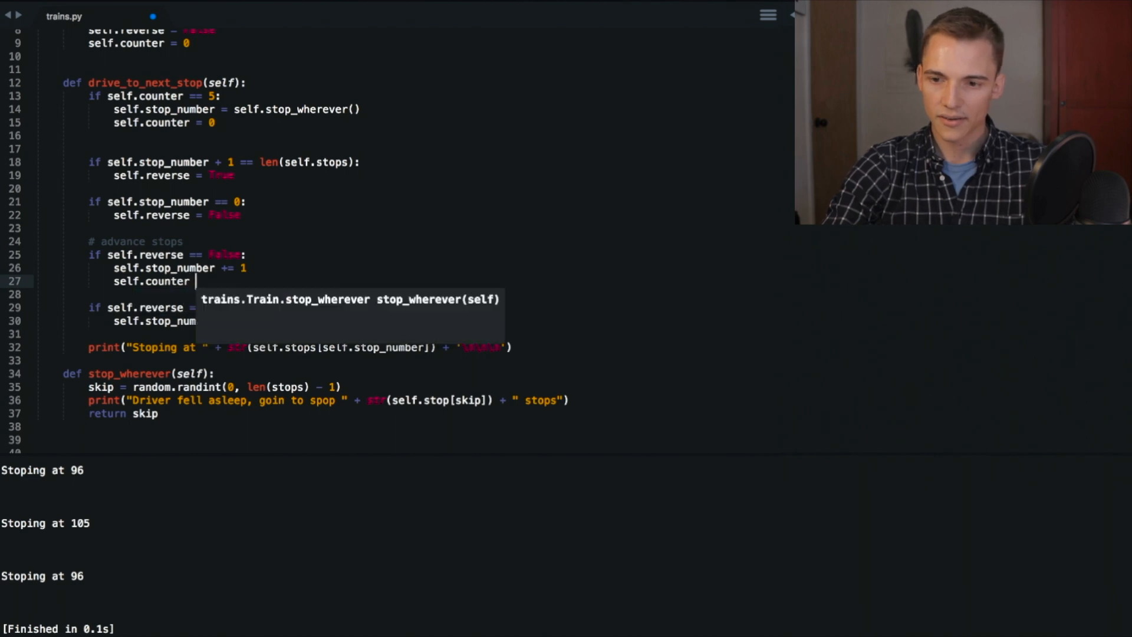
pyautogui.write('+= 1')
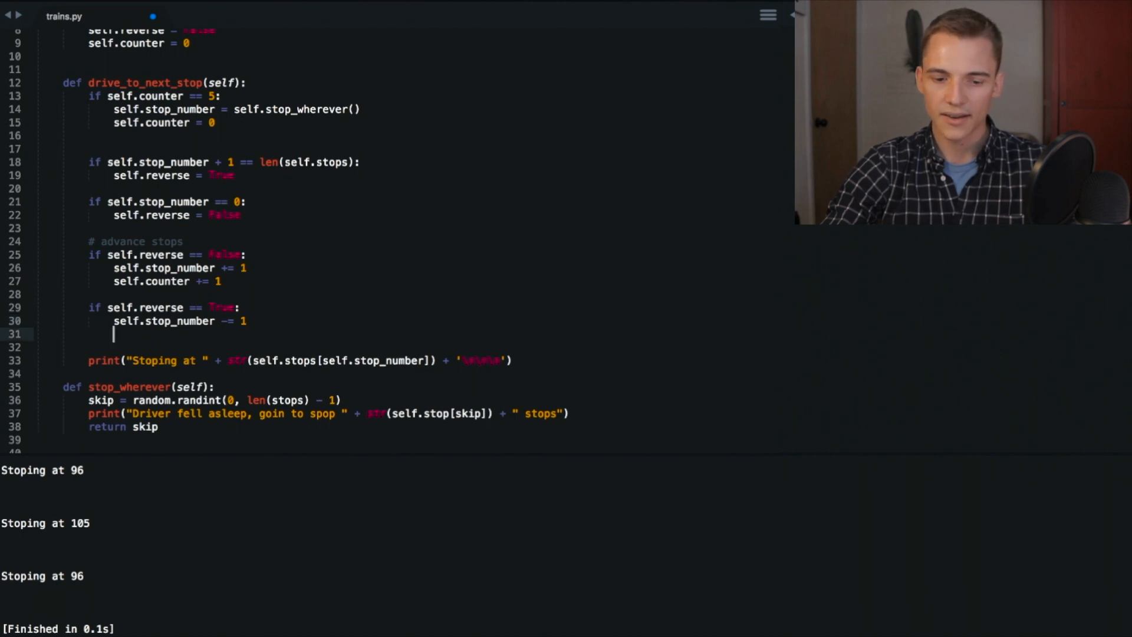
pyautogui.write('self.counter')
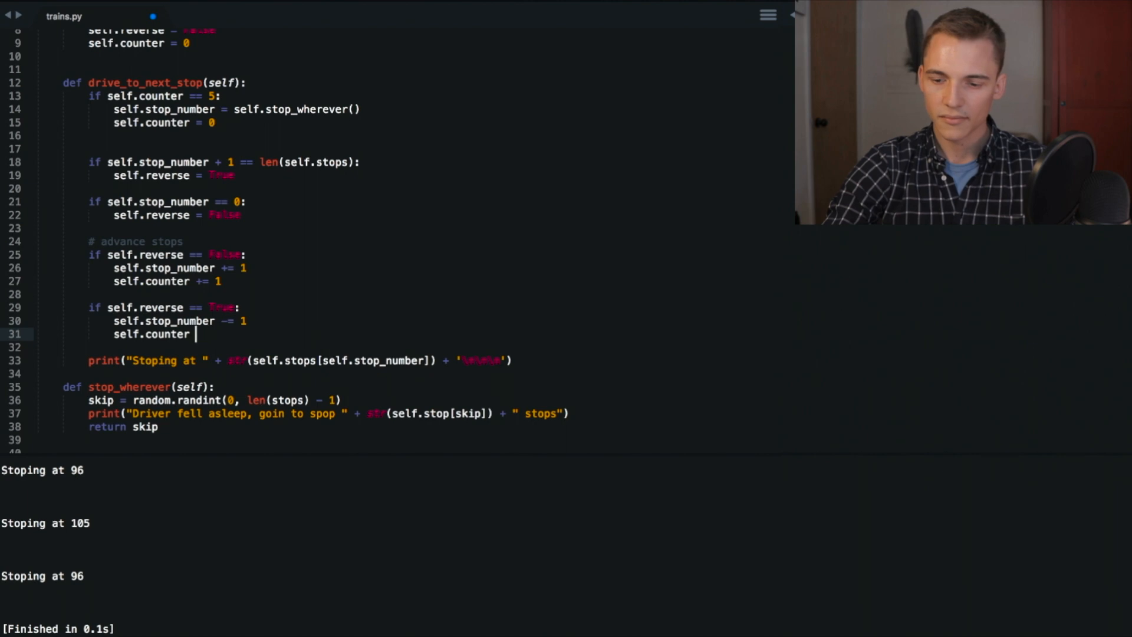
pyautogui.write('+= 1')
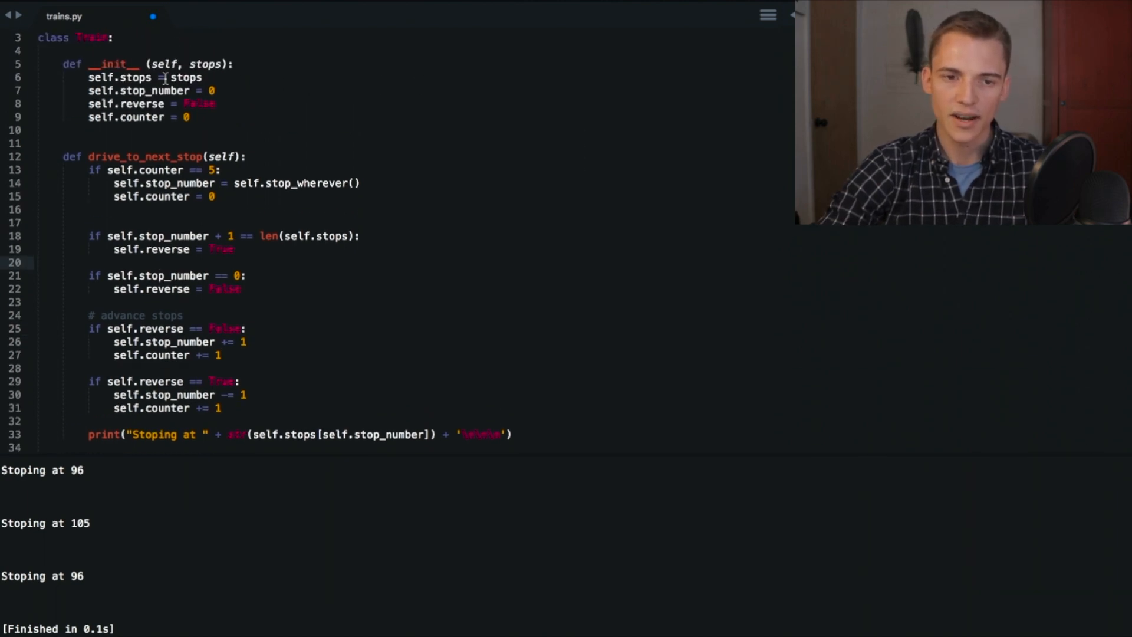
# Scroll down to stop_wherever to switch stops and self.stop to self.stops before running.
pyautogui.scroll(-3)
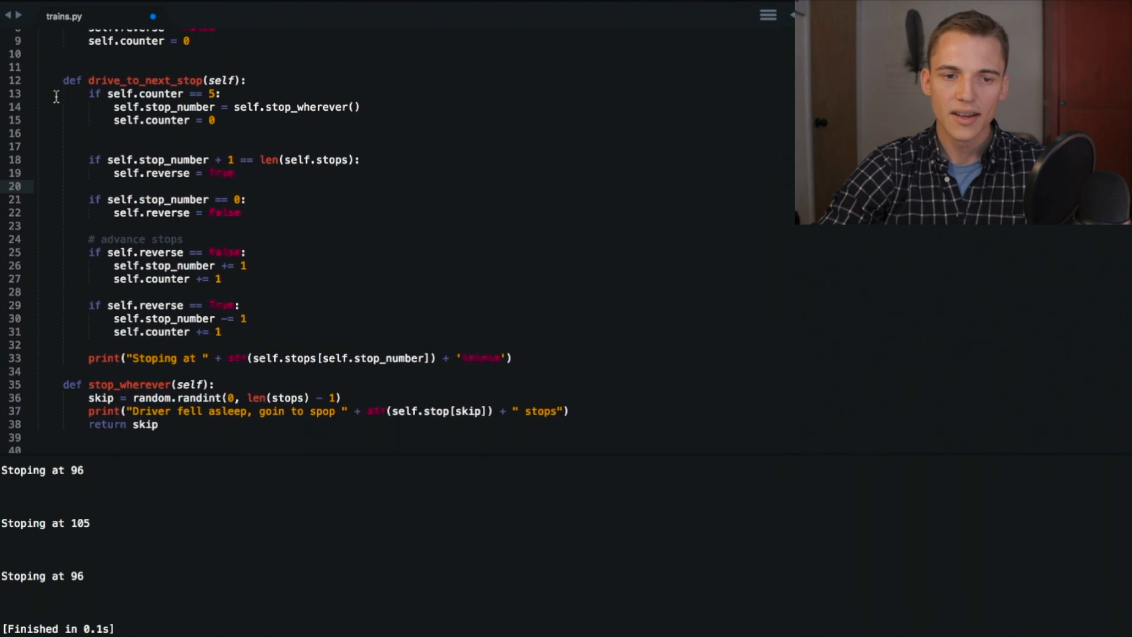
pyautogui.scroll(-3)
pyautogui.write('s')
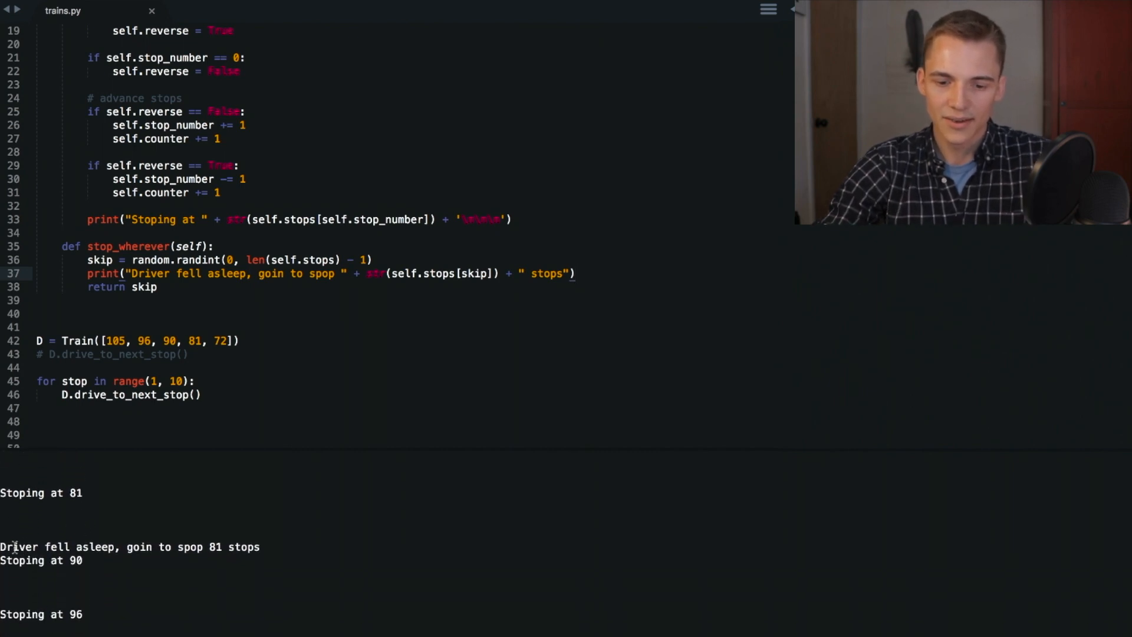
# Select the print string to correct 'spop' to 'stop' before rerunning.
pyautogui.moveTo(0, 547); pyautogui.dragTo(204, 546)
pyautogui.write('t')
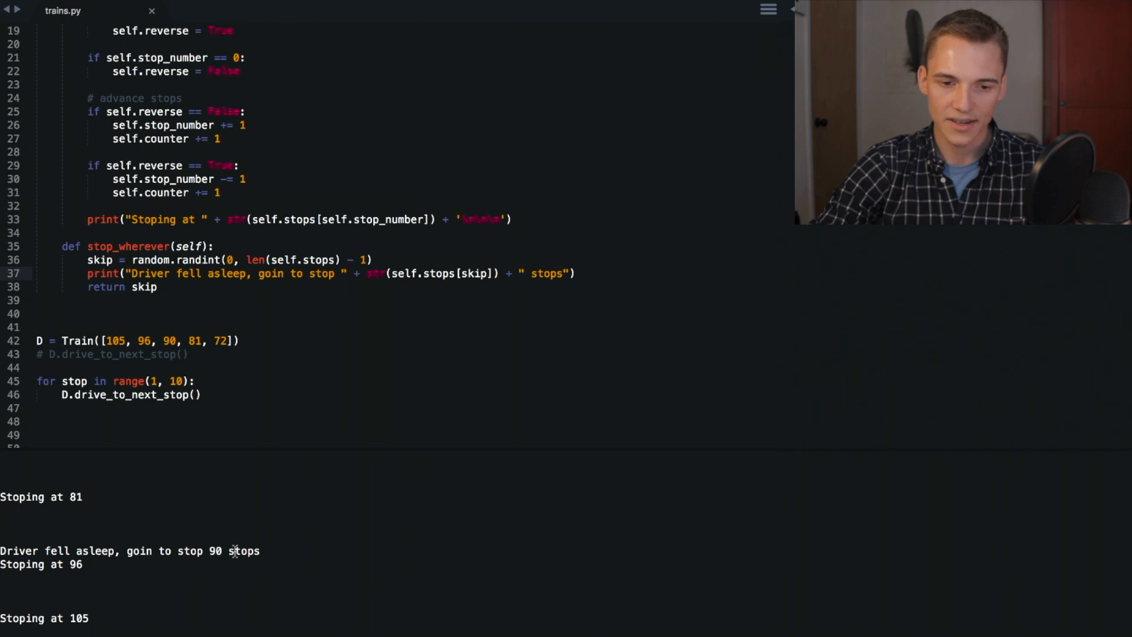
pyautogui.moveTo(195, 549)
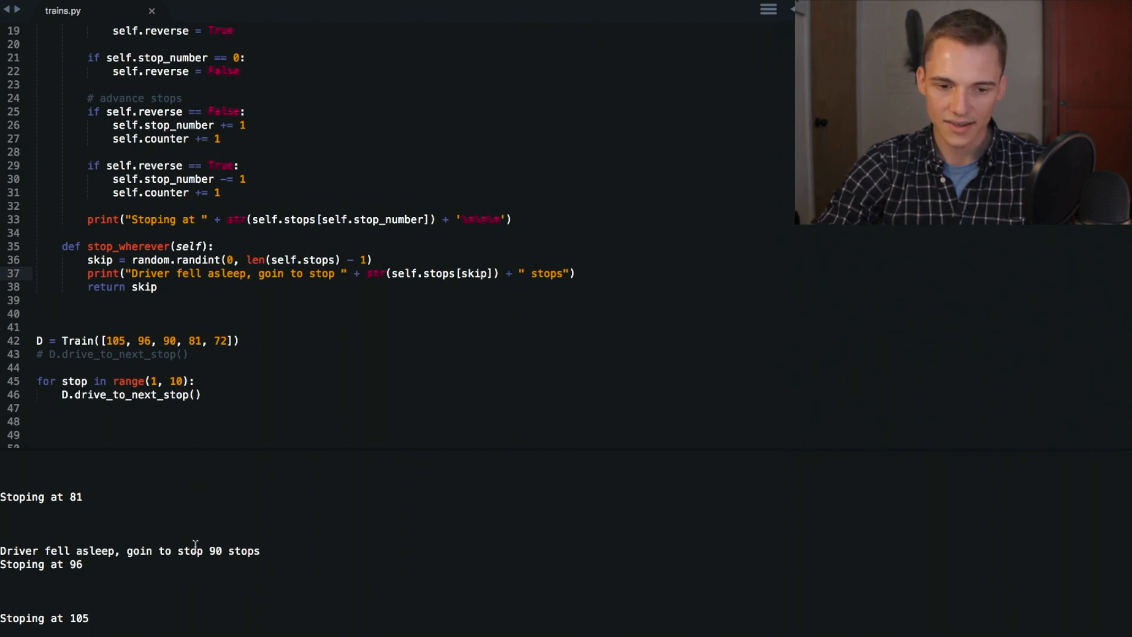